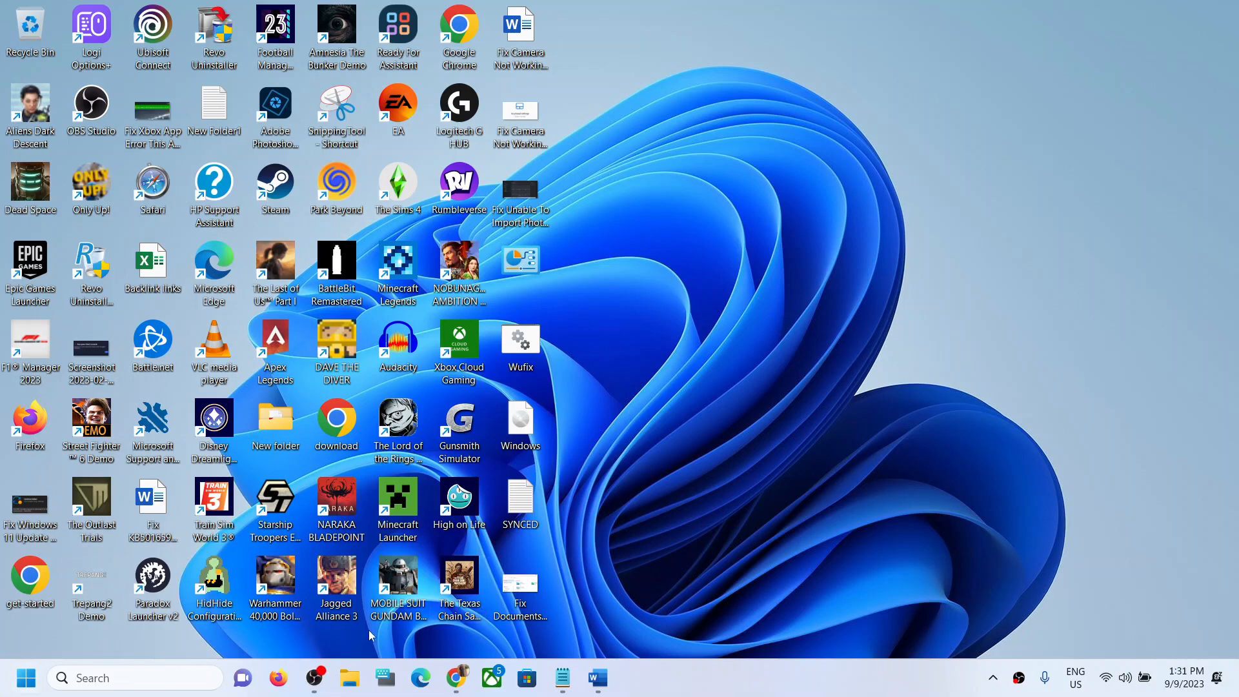
- Open the Windows folder on Local Disk (C:) via This PC in File Explorer
{"action": "left_click", "coordinate": [350, 677]}
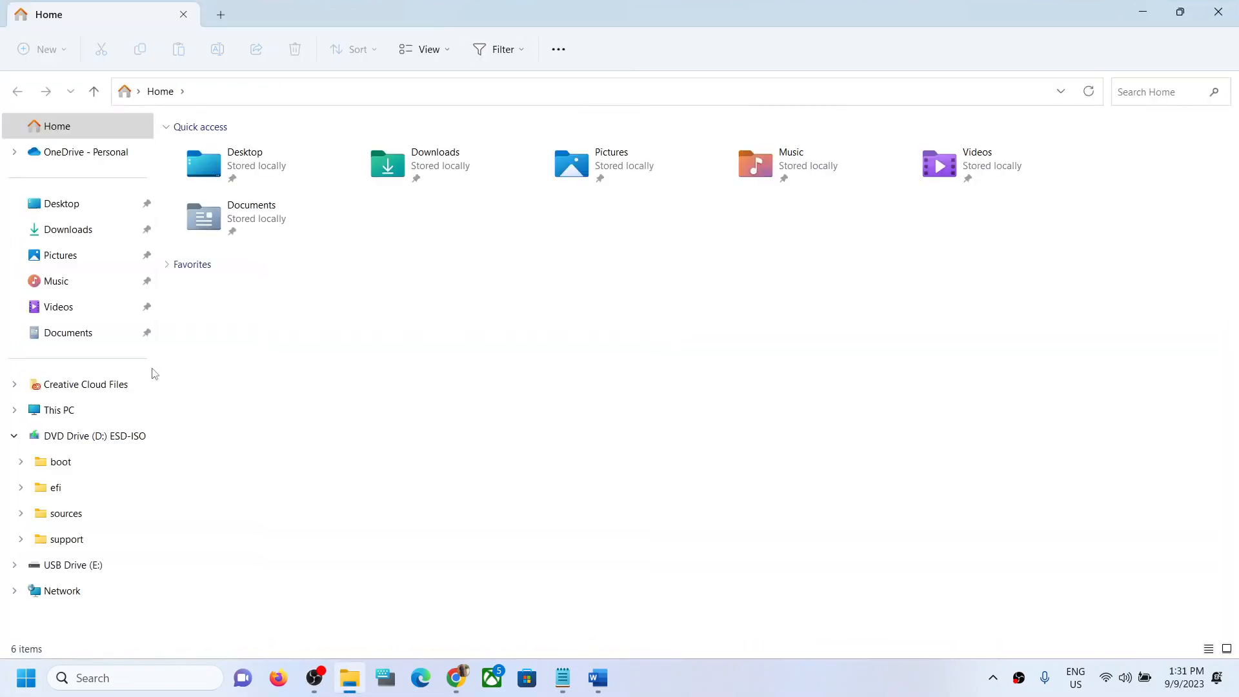
{"action": "left_click", "coordinate": [58, 409]}
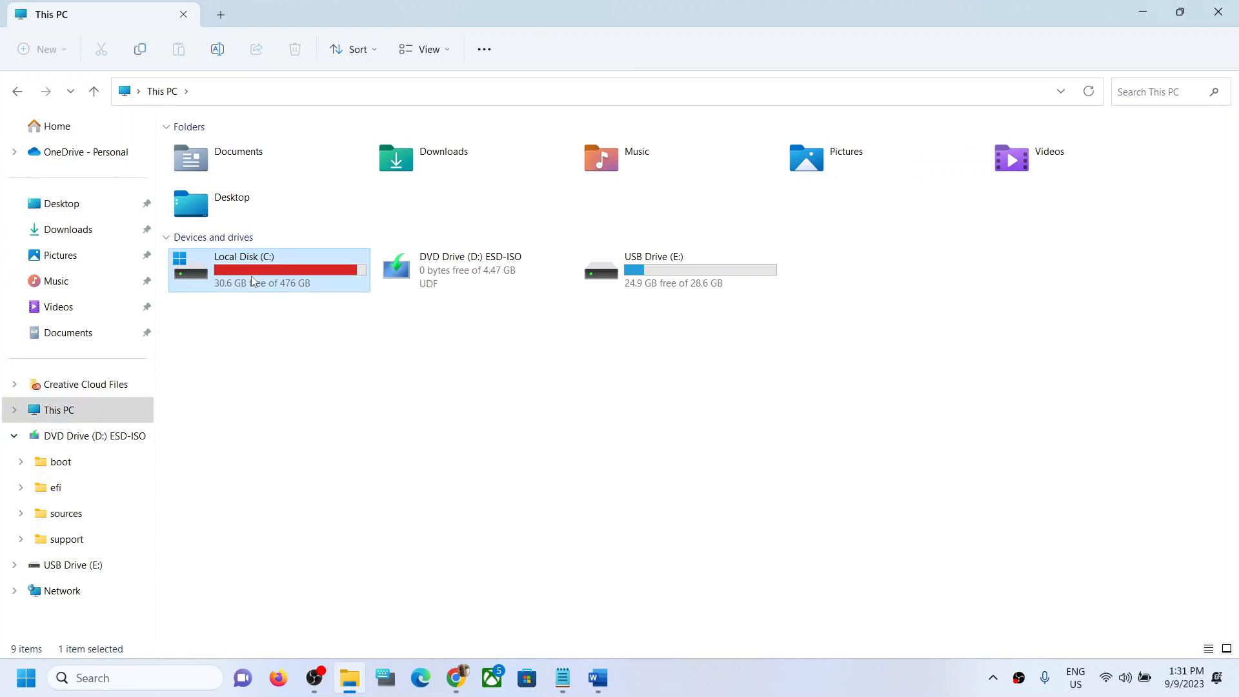
{"action": "double_click", "coordinate": [253, 268]}
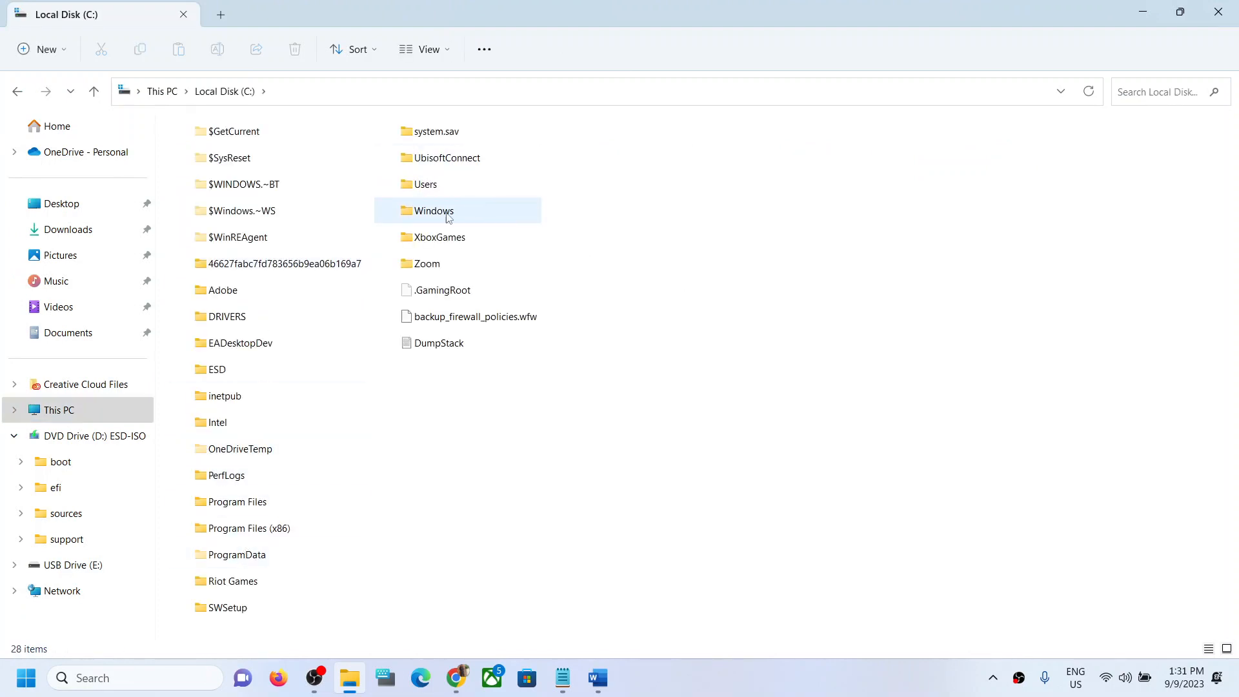
{"action": "double_click", "coordinate": [433, 210]}
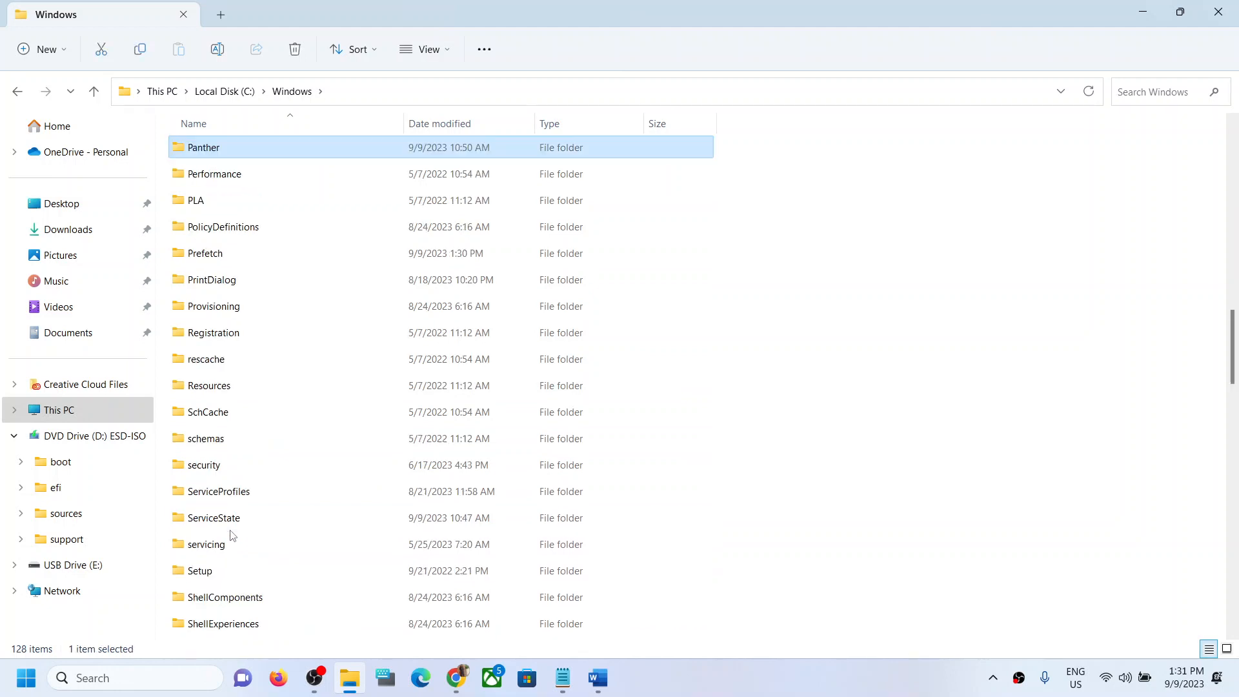
{"action": "mouse_move", "coordinate": [230, 386]}
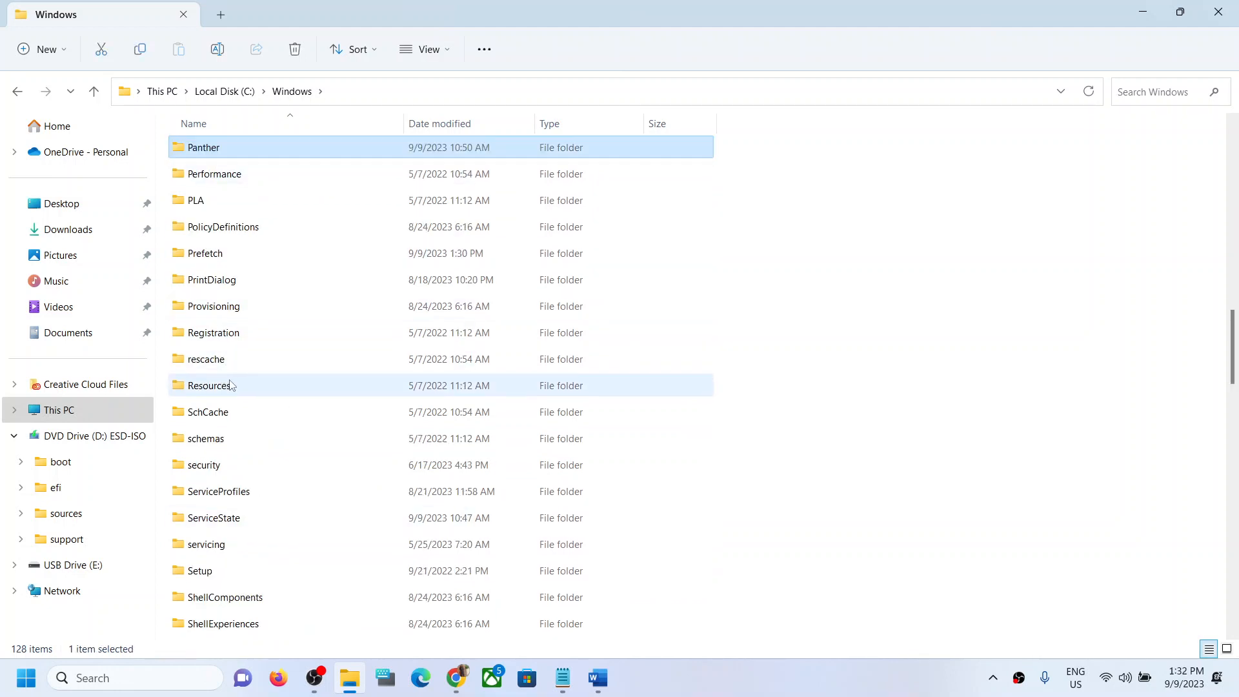
- Select the Prefetch folder, then cancel a Run dialog holding 'prefetch'
{"action": "left_click", "coordinate": [205, 252]}
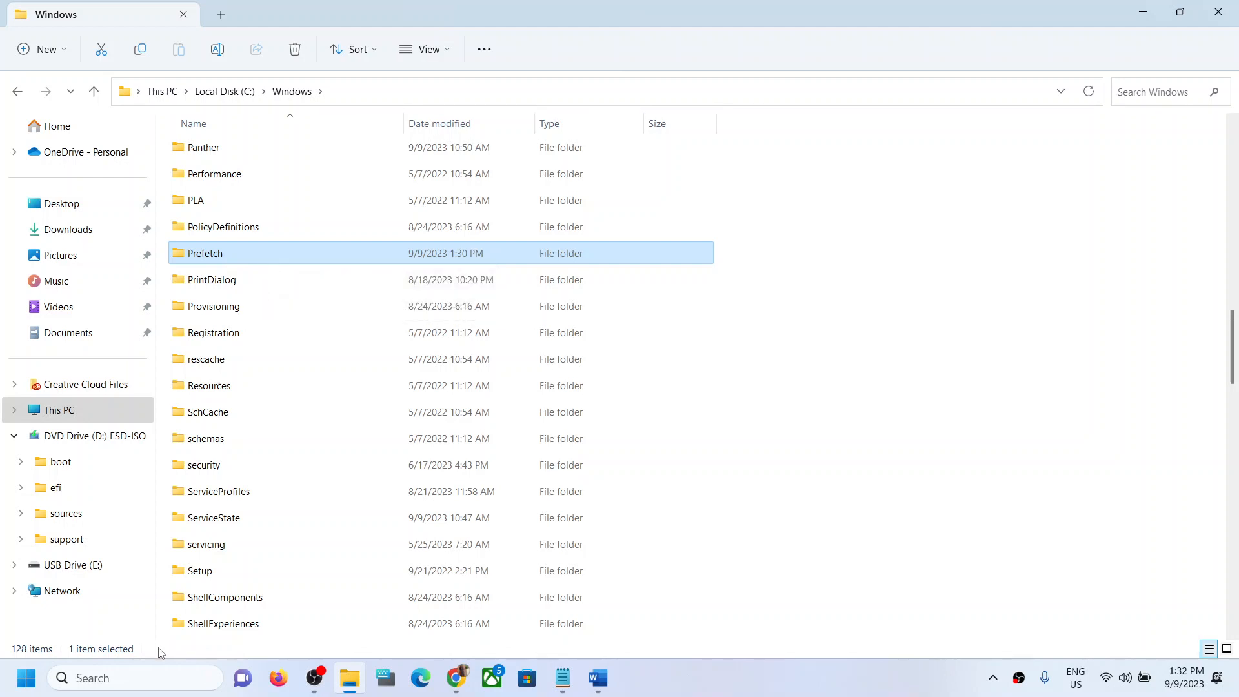
{"action": "type", "text": "prefetch"}
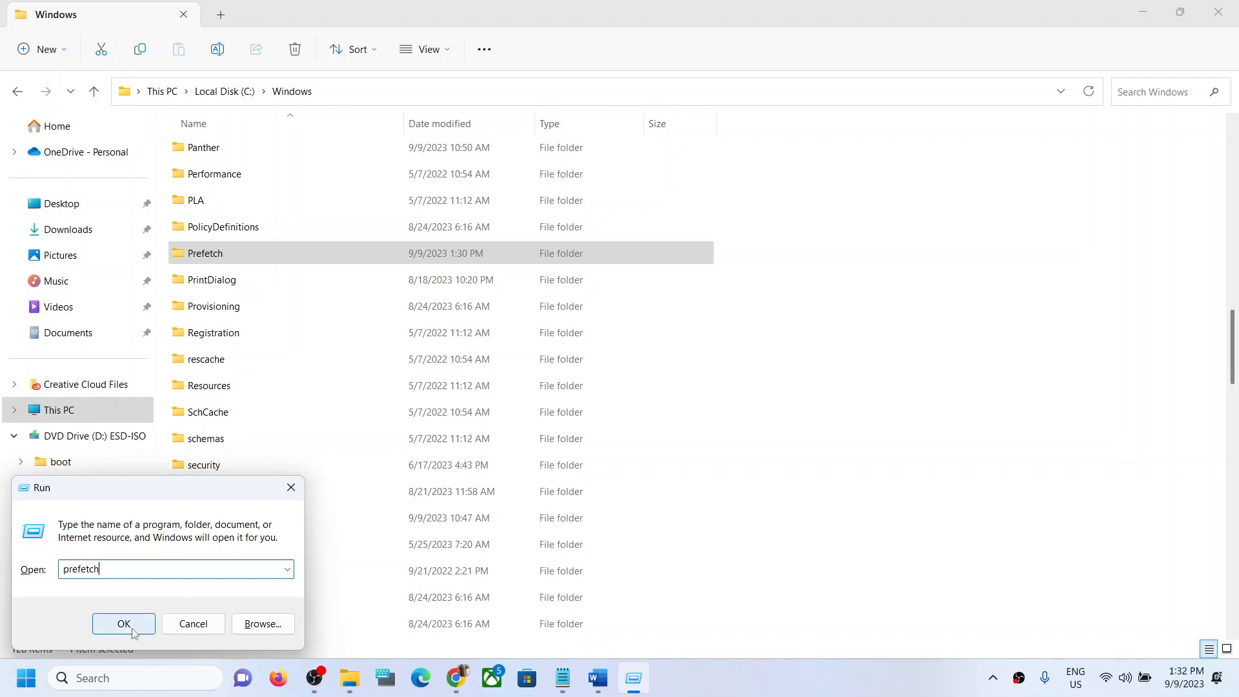
{"action": "mouse_move", "coordinate": [291, 487]}
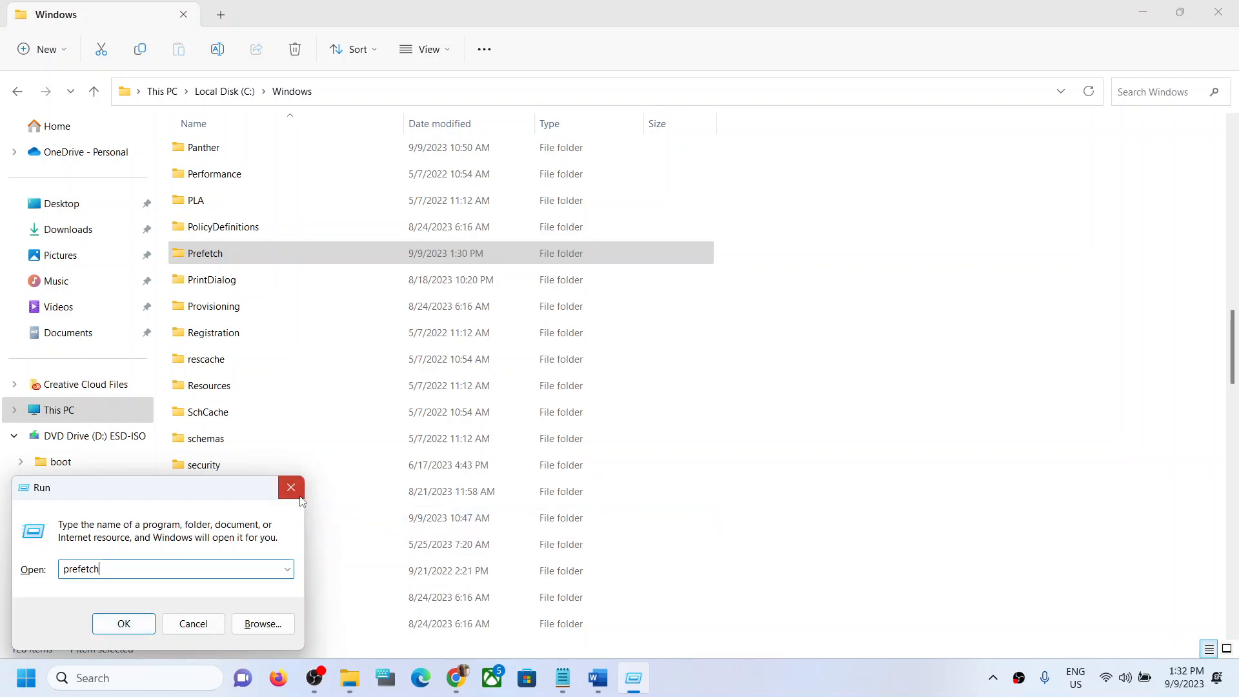
{"action": "left_click", "coordinate": [291, 486]}
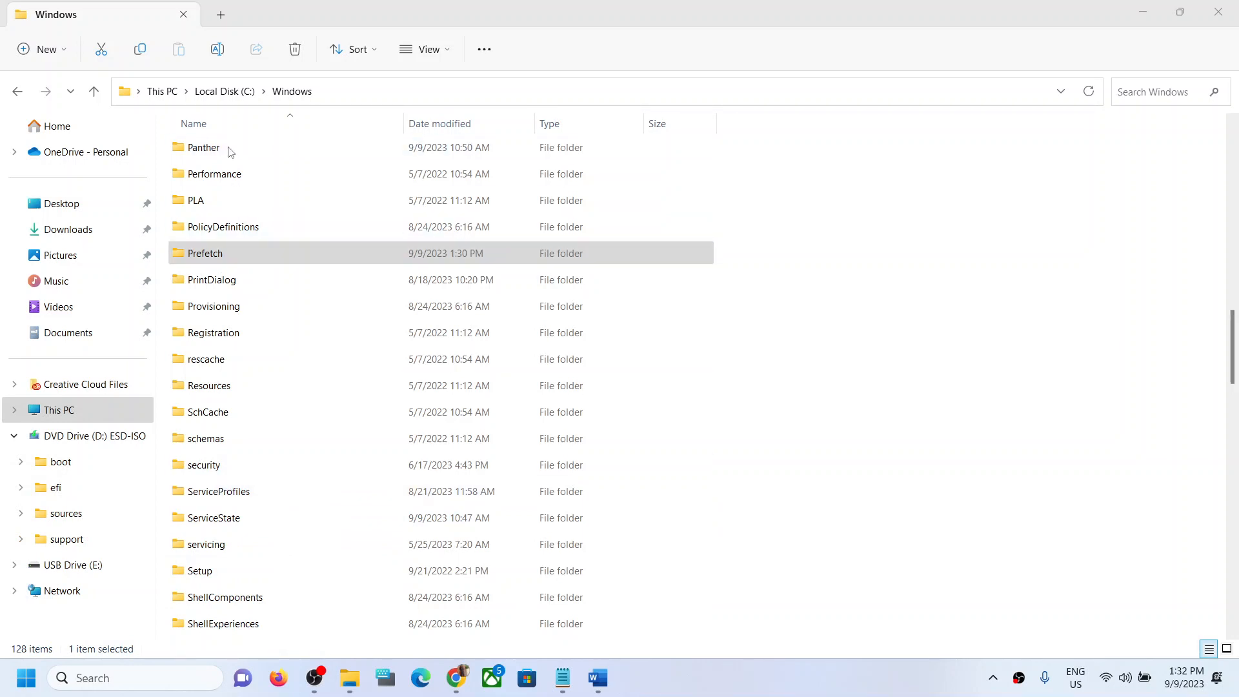
- Return to C:\Windows and show Prefetch's Properties on the Security tab
{"action": "left_click", "coordinate": [58, 409]}
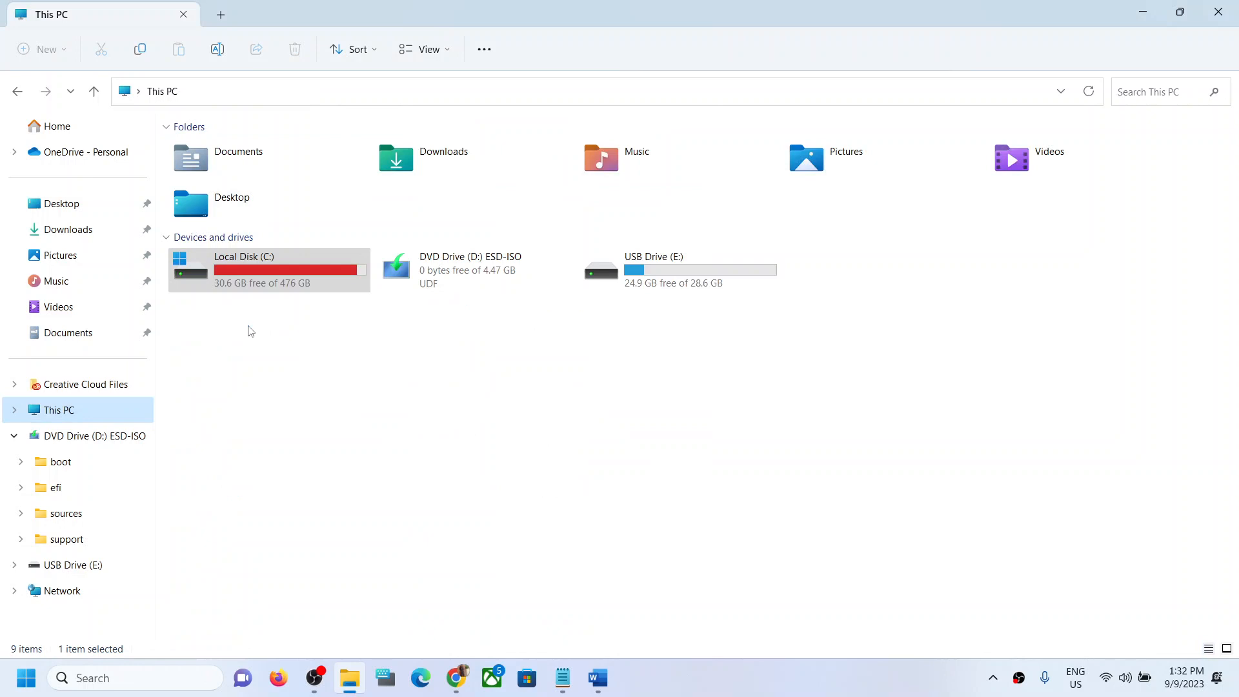
{"action": "double_click", "coordinate": [268, 268]}
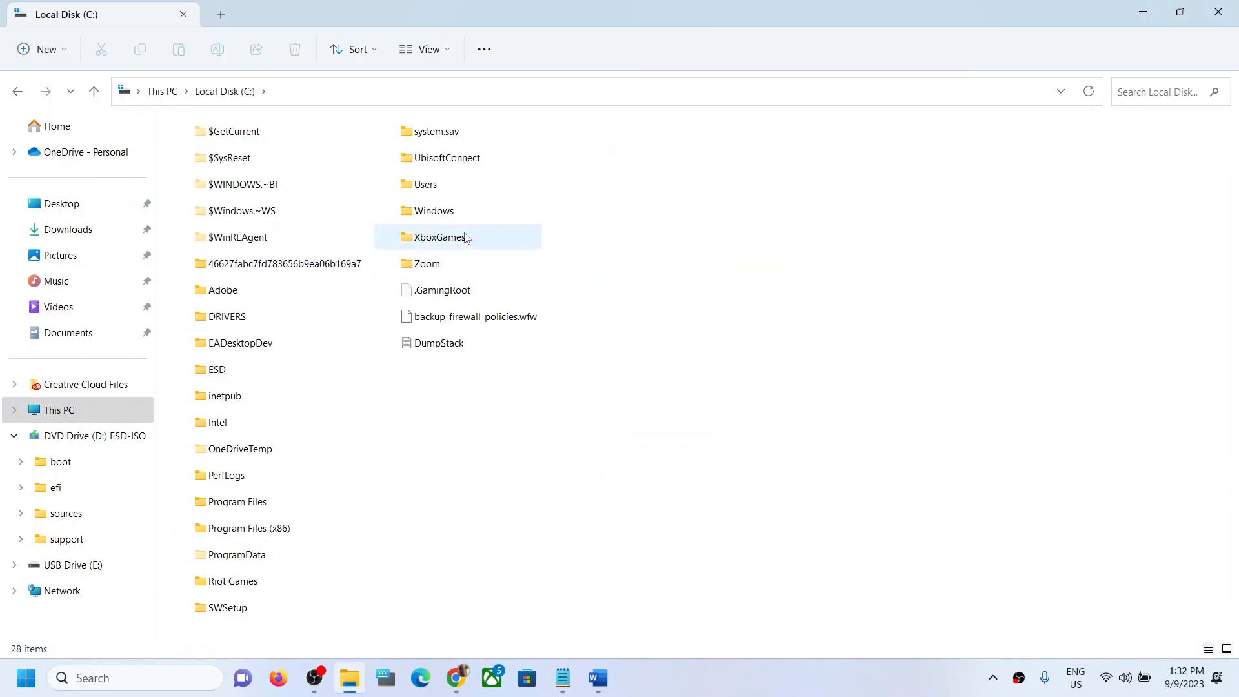
{"action": "double_click", "coordinate": [433, 210]}
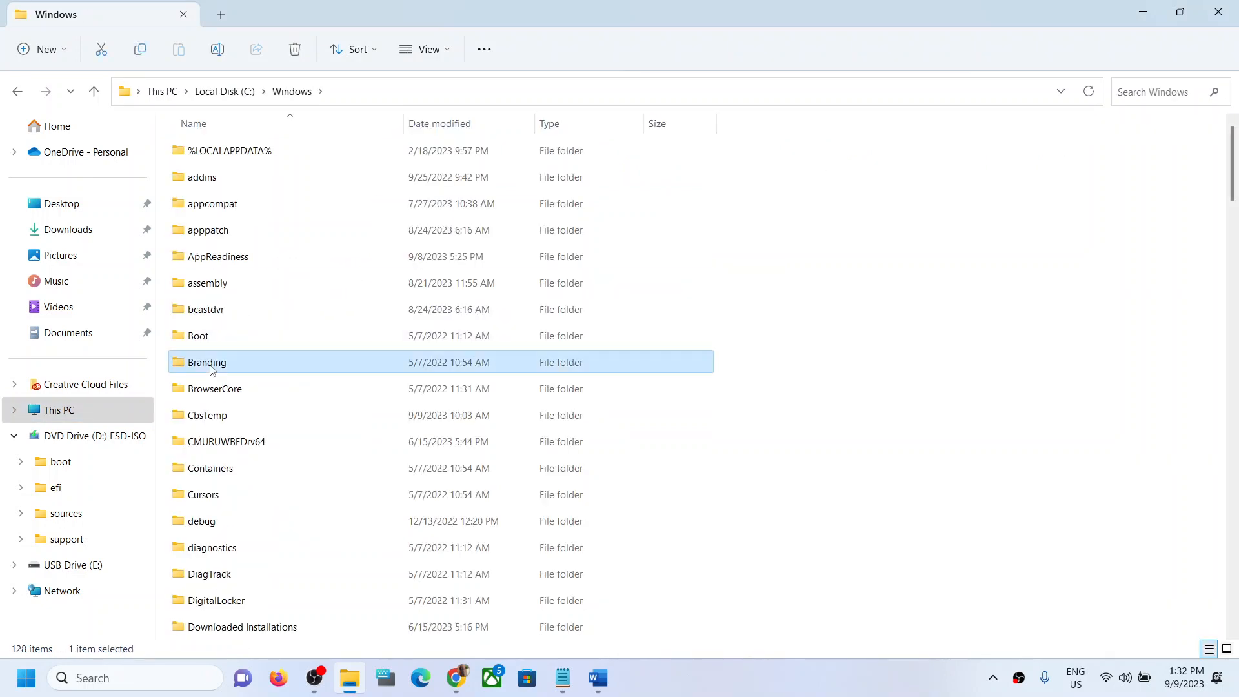
{"action": "scroll", "scroll_direction": "down", "scroll_amount": 3}
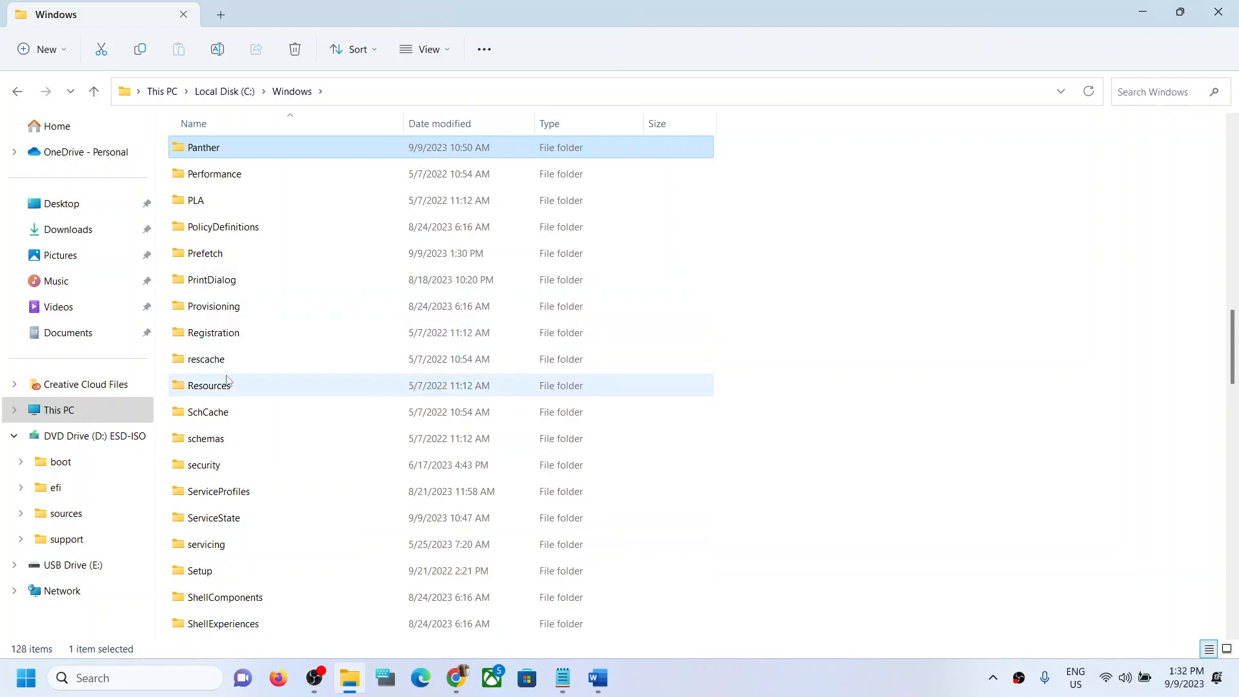
{"action": "left_click", "coordinate": [221, 253]}
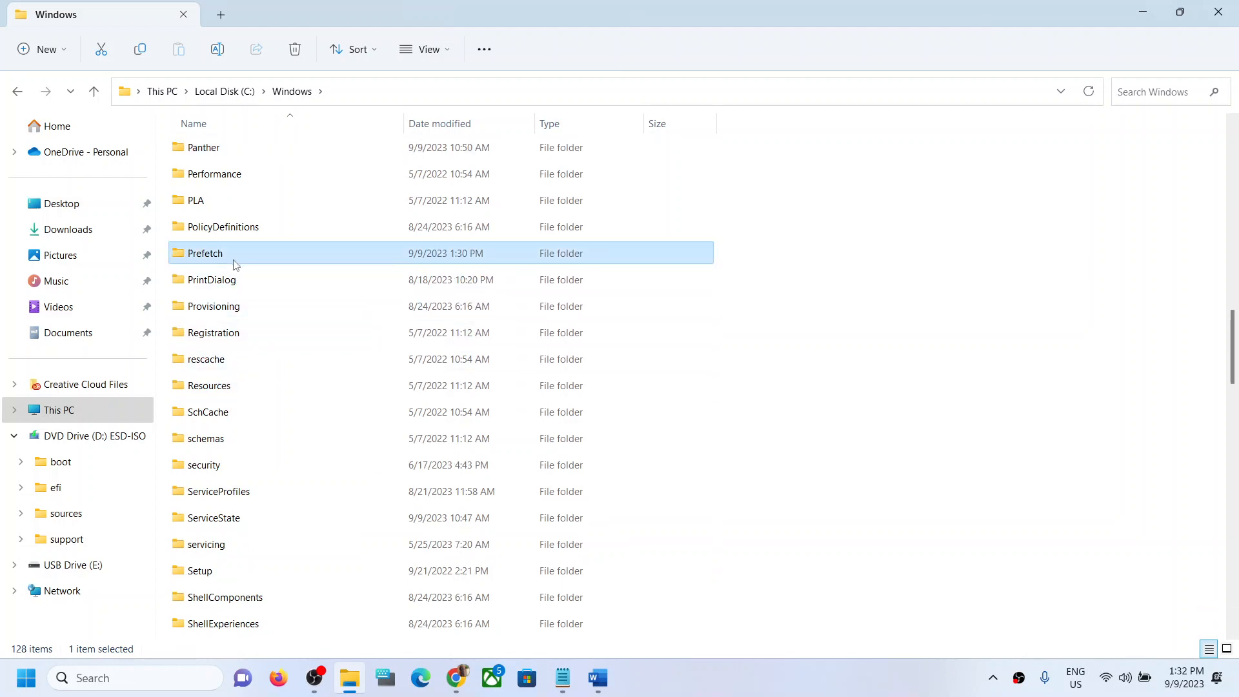
{"action": "right_click", "coordinate": [204, 253]}
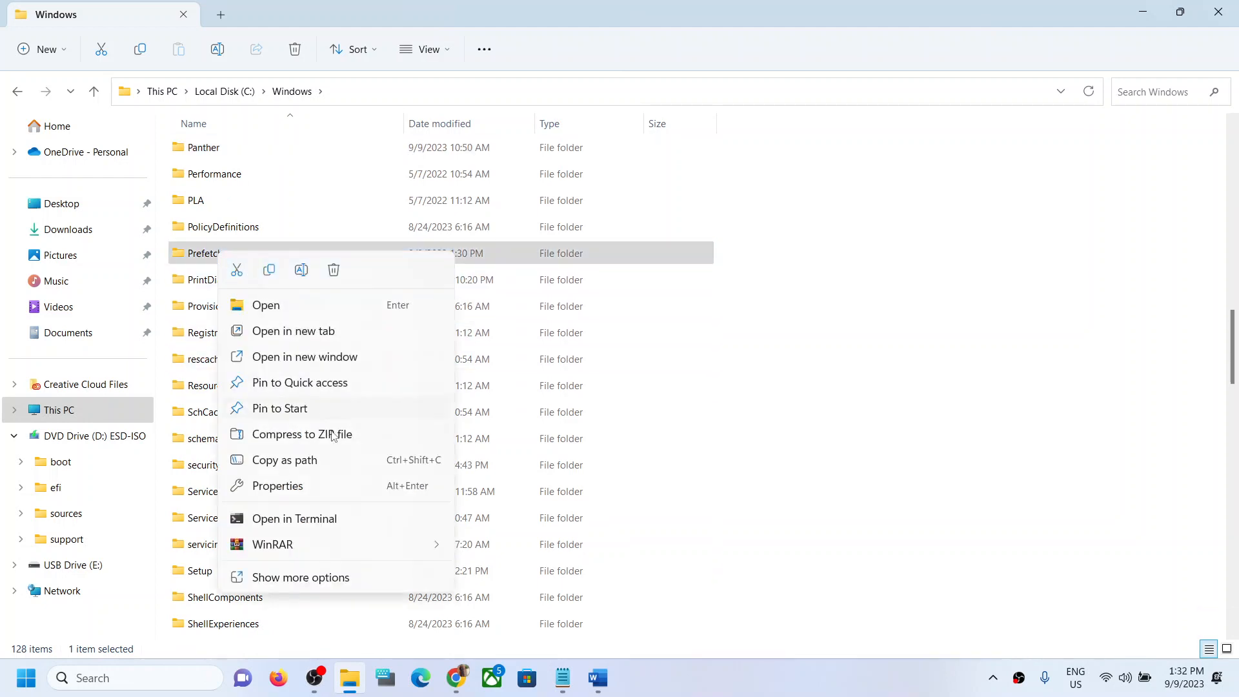
{"action": "left_click", "coordinate": [277, 486]}
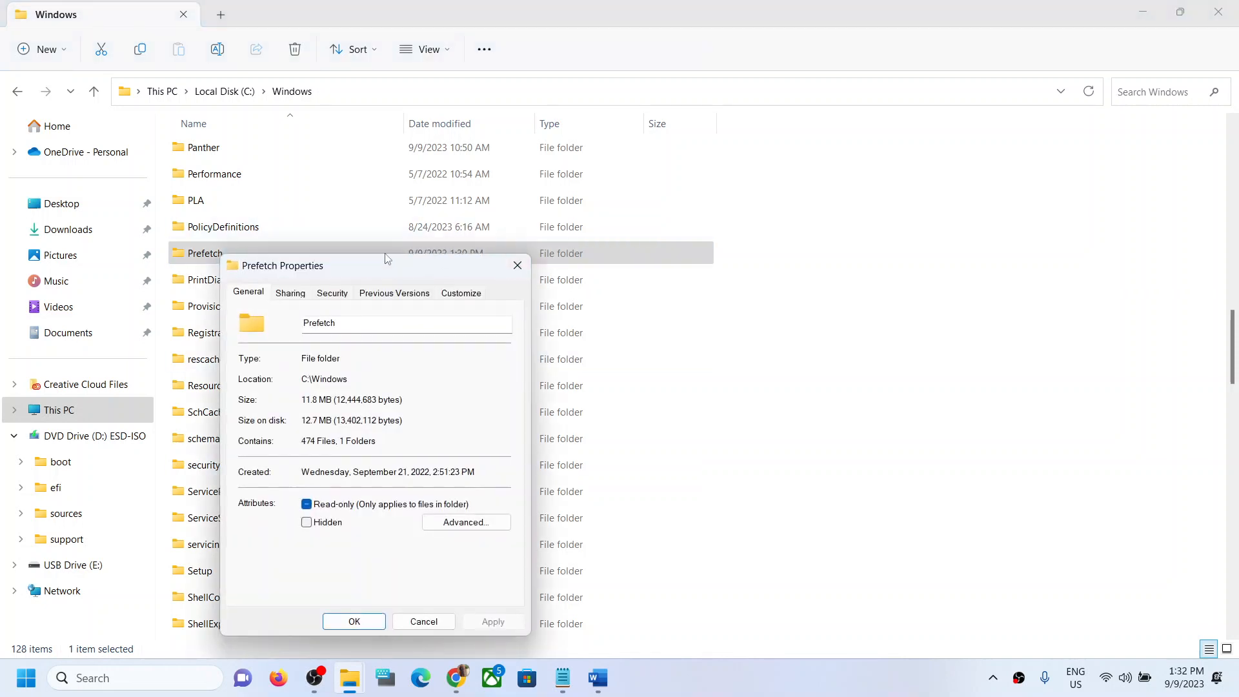
{"action": "left_click", "coordinate": [331, 293]}
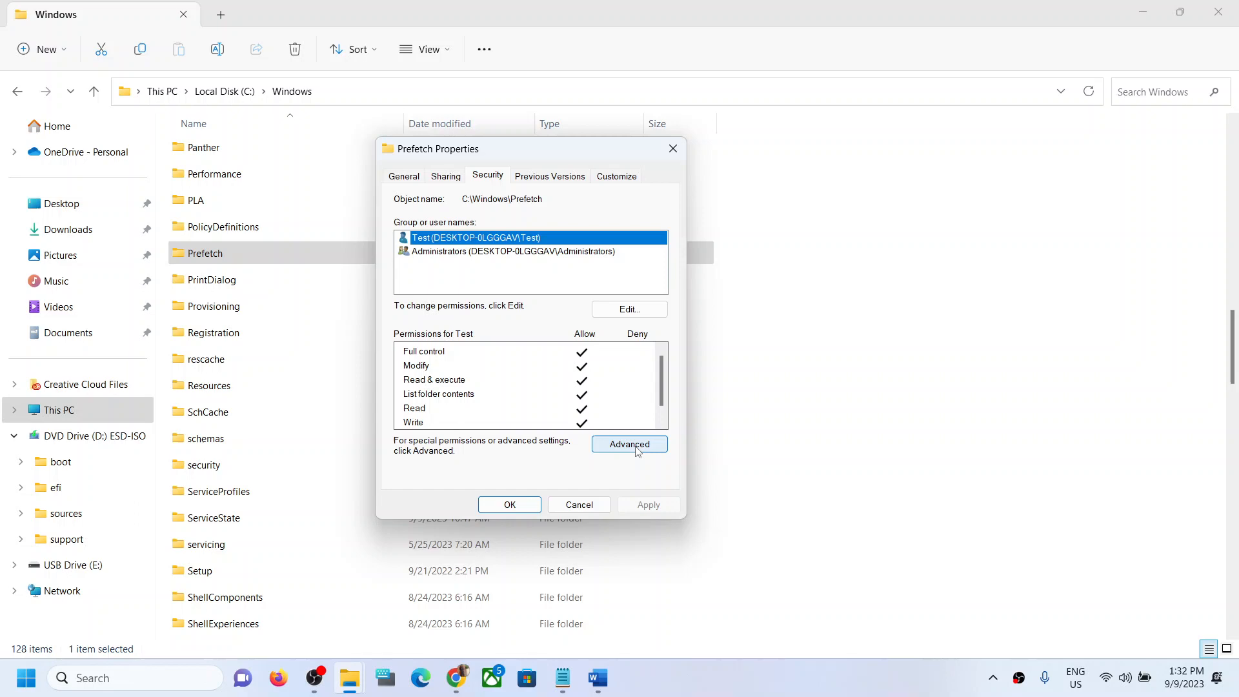
- In Advanced security settings, change Prefetch's owner to the verified 'Everyone' account
{"action": "left_click", "coordinate": [628, 443]}
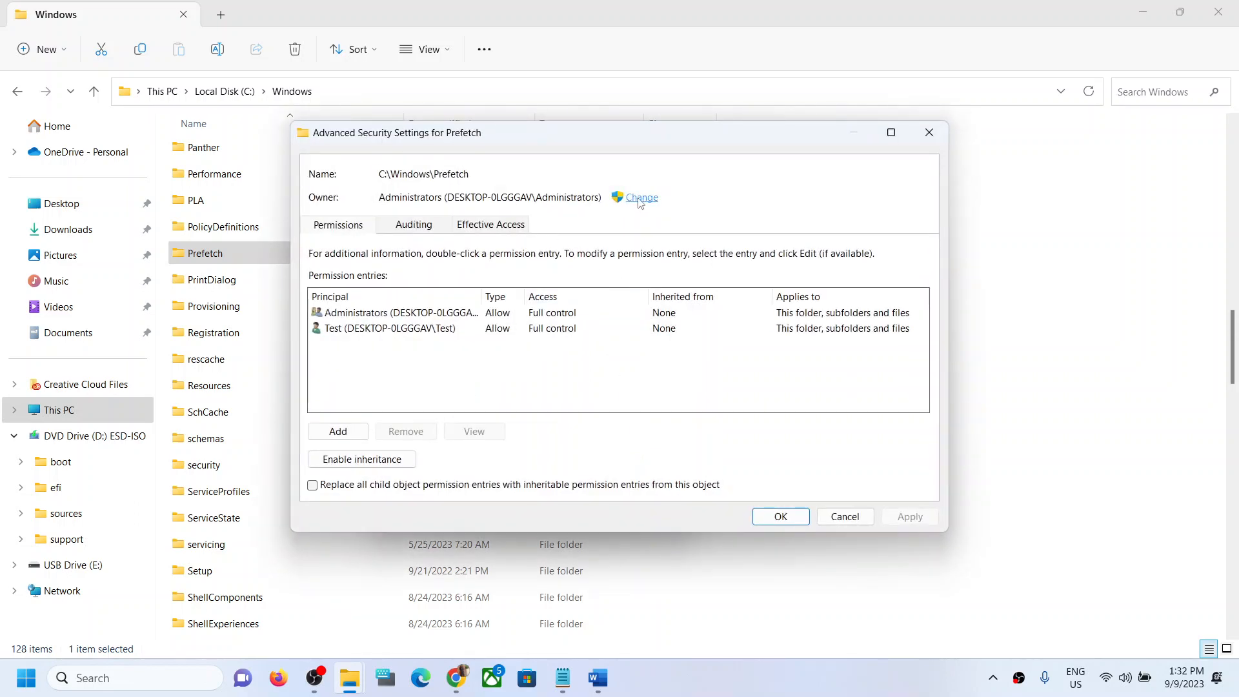
{"action": "left_click", "coordinate": [640, 196]}
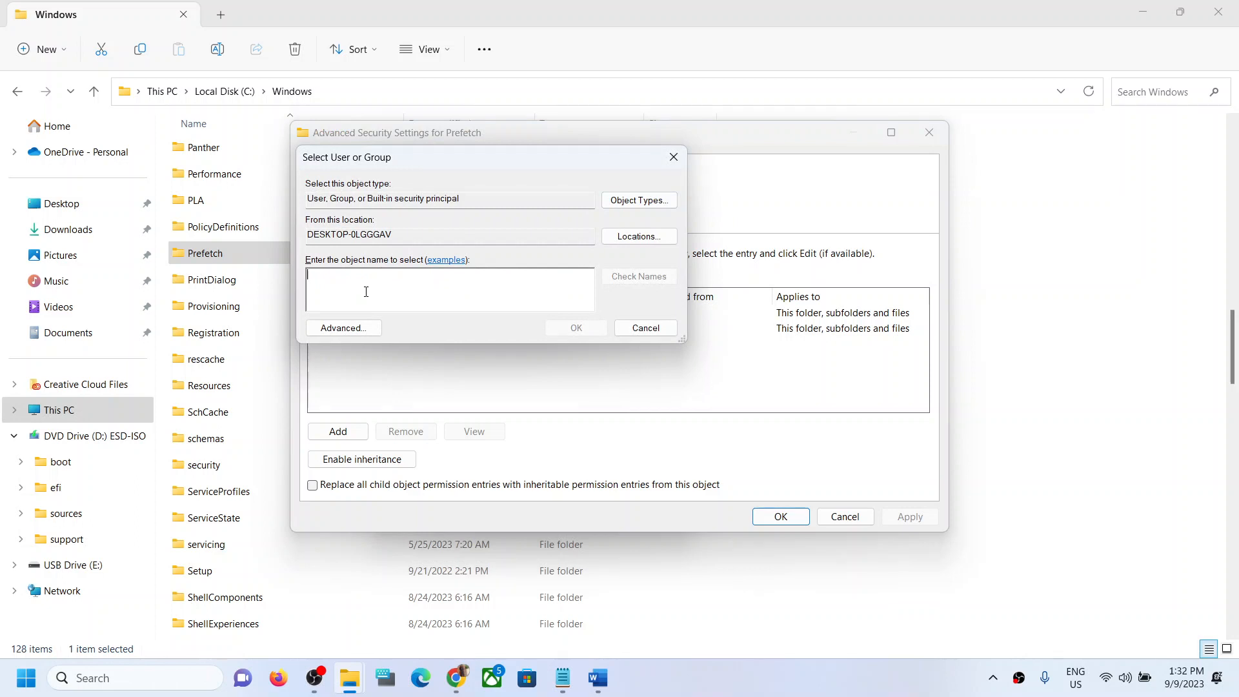
{"action": "type", "text": "everyone"}
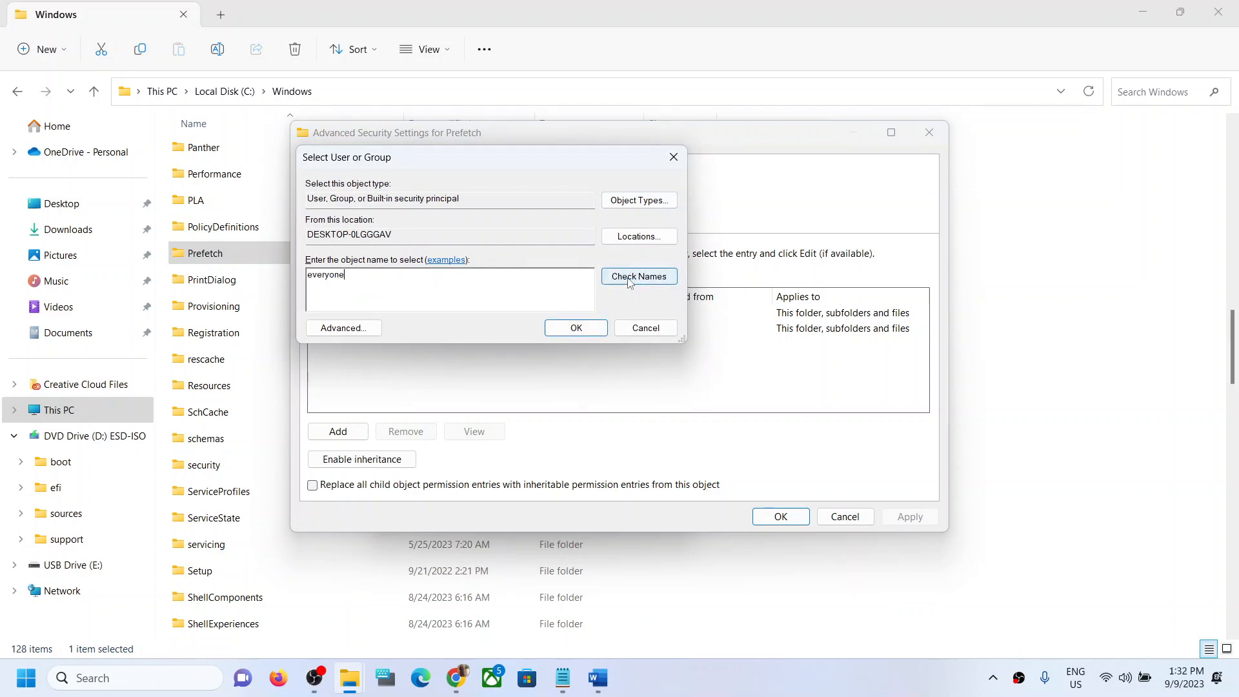
{"action": "left_click", "coordinate": [637, 276]}
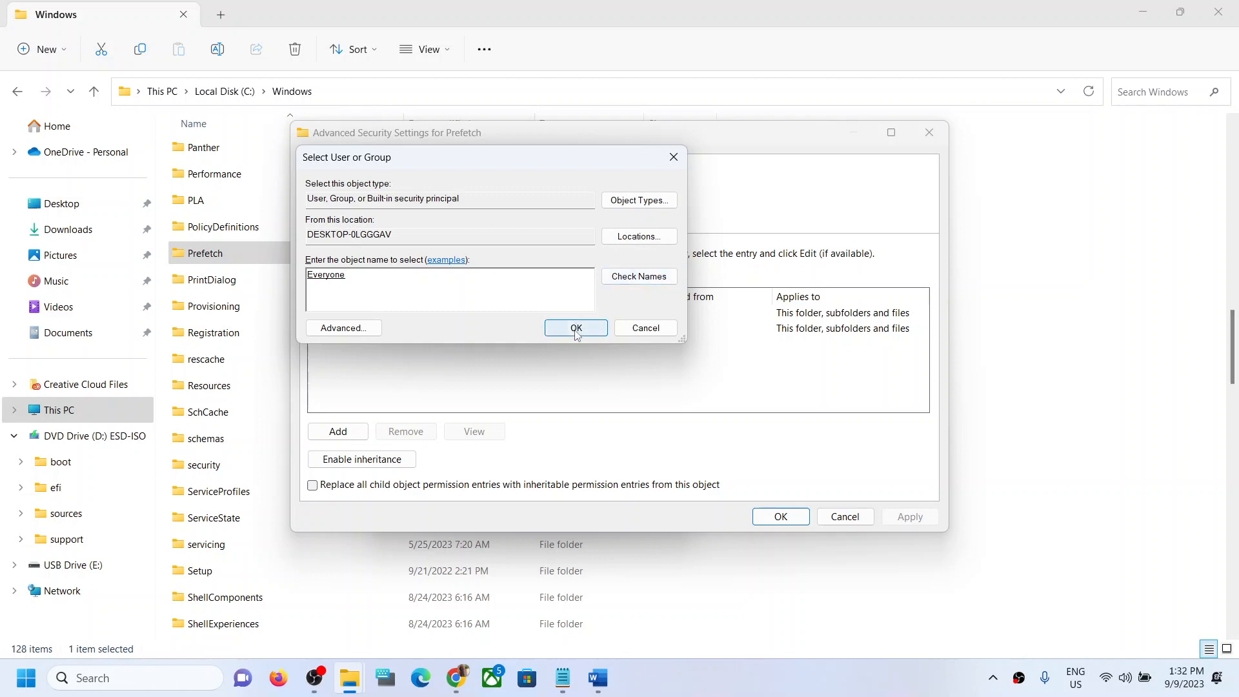
{"action": "left_click", "coordinate": [574, 327]}
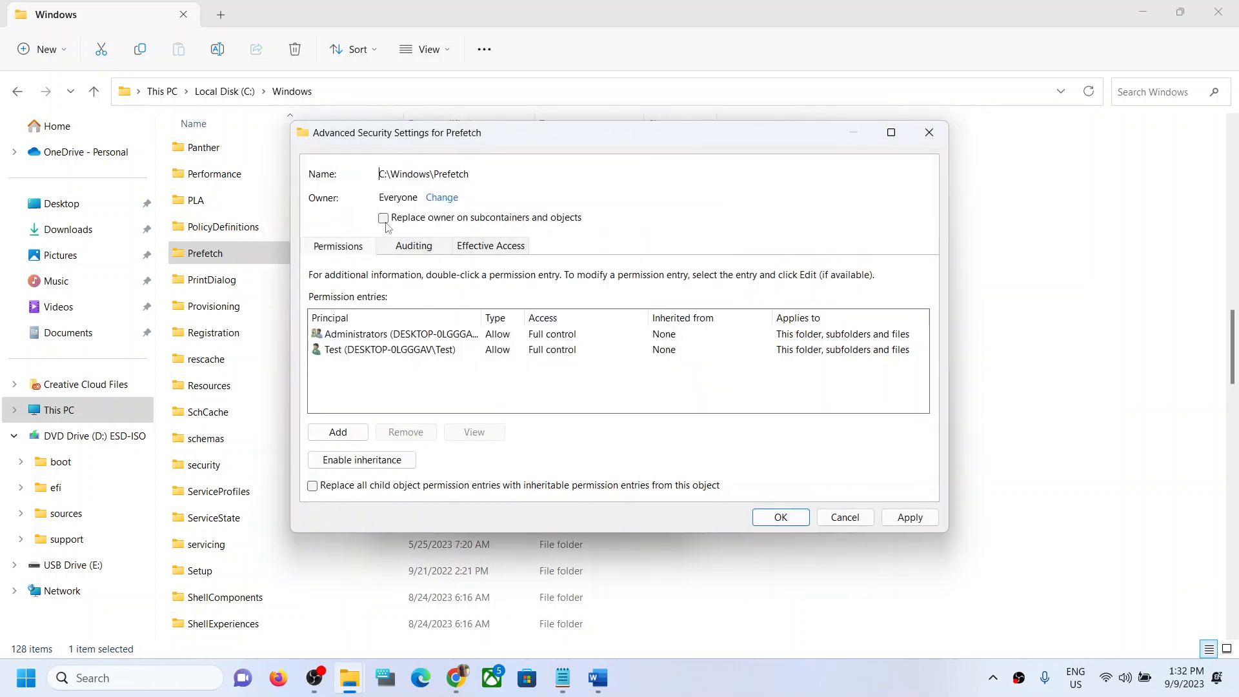
- Enable inheritance on Prefetch, replace all child permission entries, apply, confirm, and close
{"action": "left_click", "coordinate": [383, 218]}
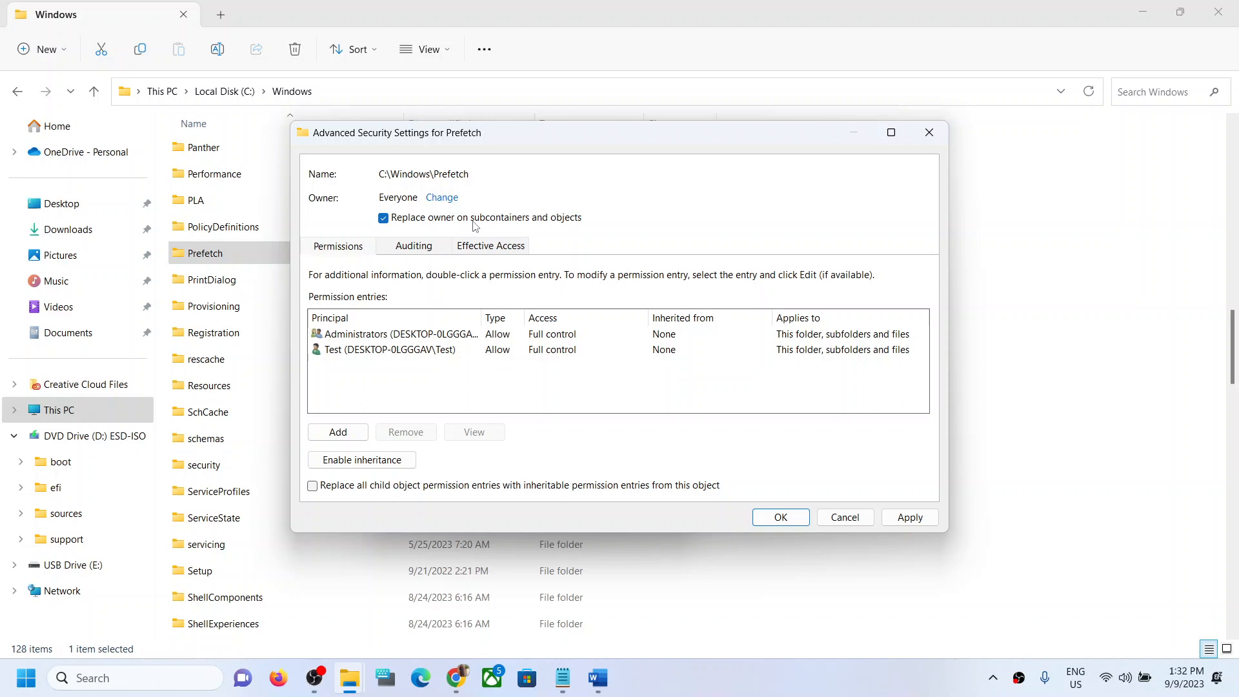
{"action": "mouse_move", "coordinate": [578, 232]}
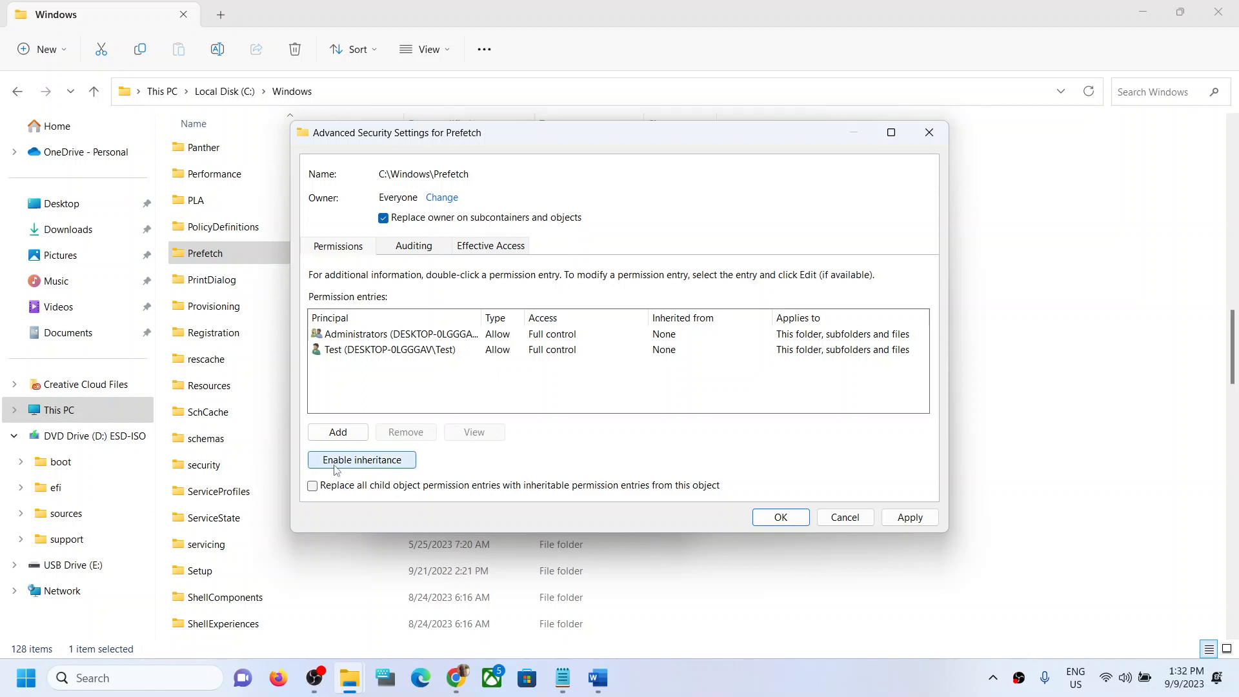
{"action": "mouse_move", "coordinate": [360, 465]}
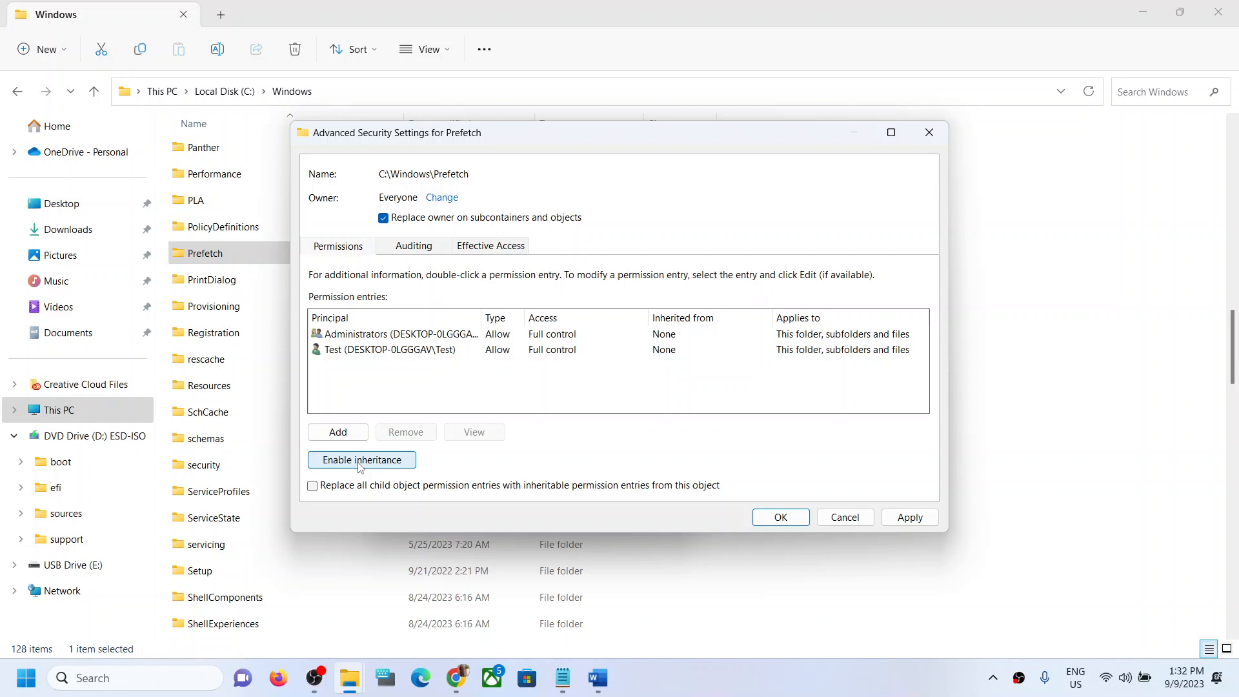
{"action": "left_click", "coordinate": [360, 458]}
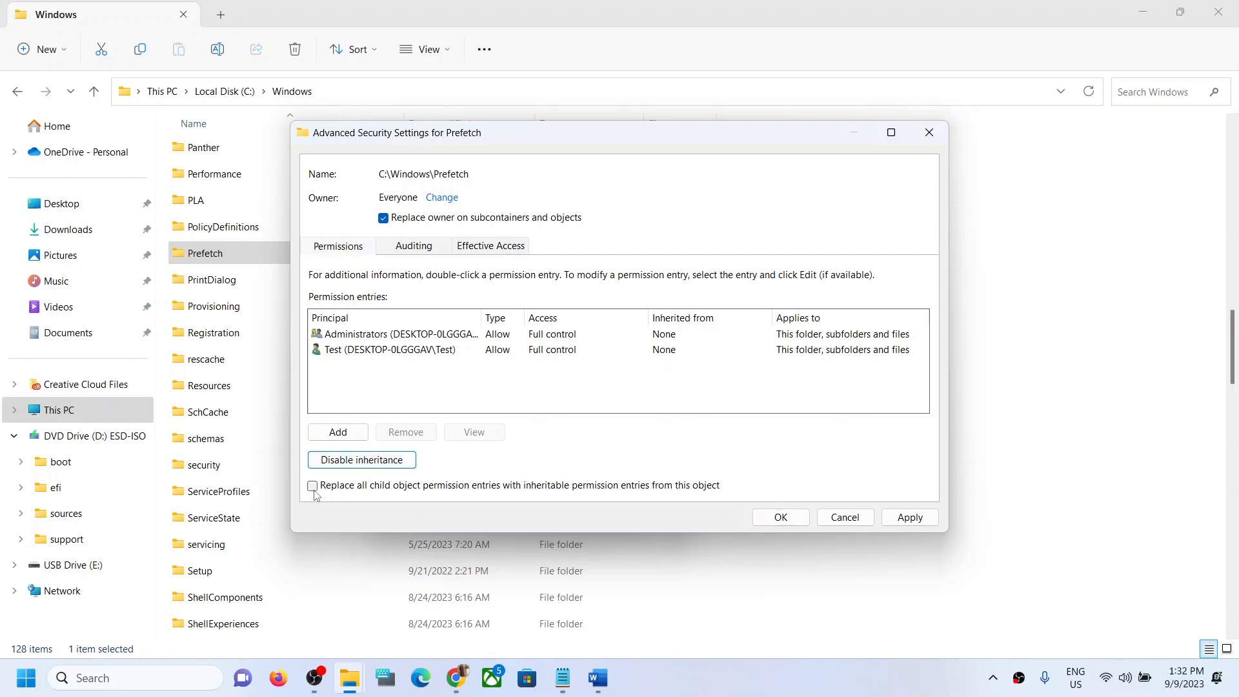
{"action": "left_click", "coordinate": [312, 485]}
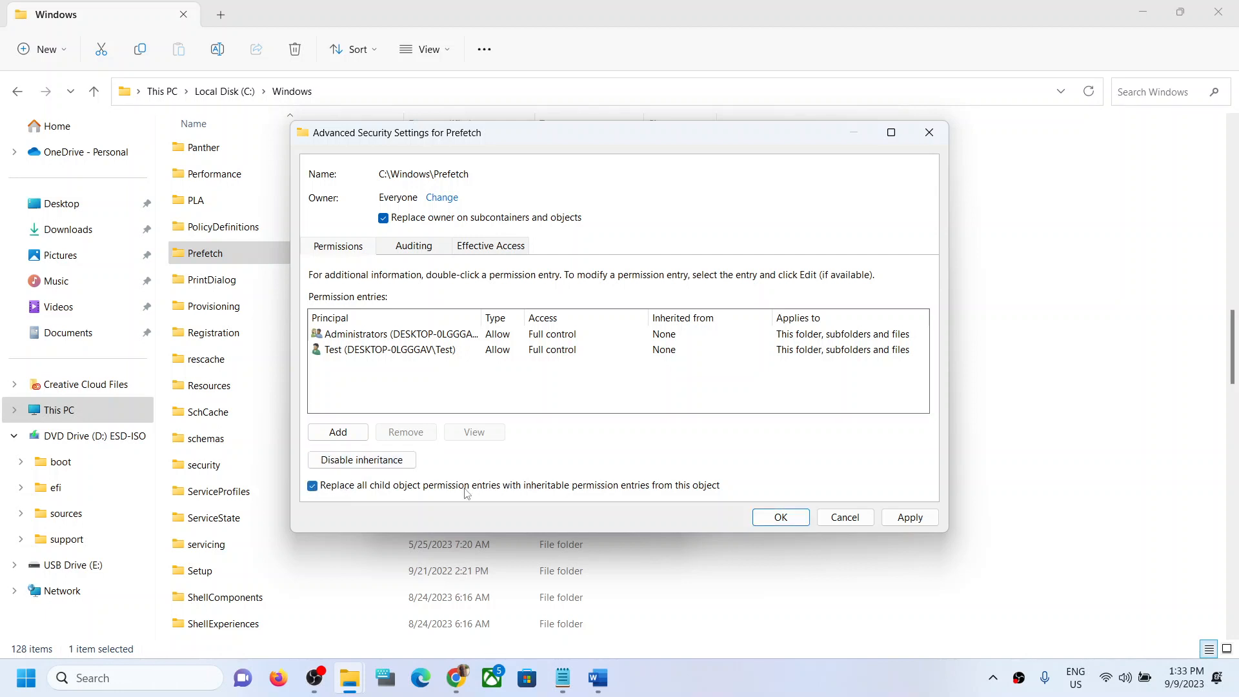
{"action": "left_click", "coordinate": [908, 517]}
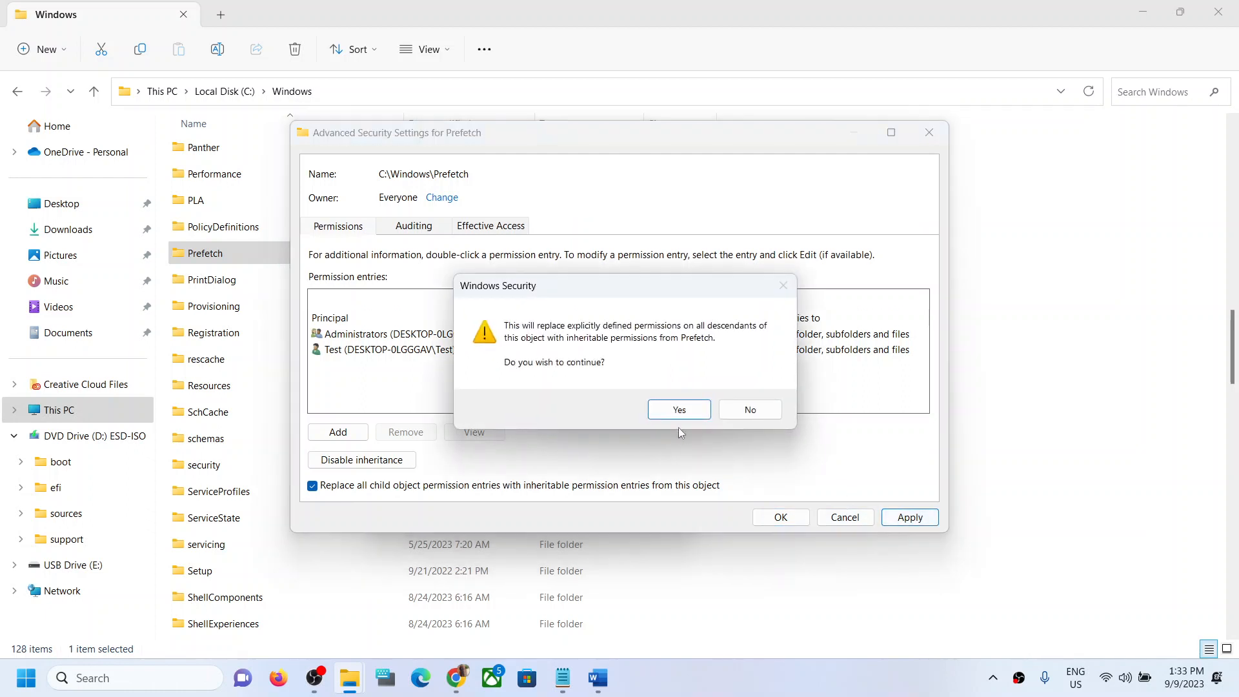
{"action": "left_click", "coordinate": [676, 409]}
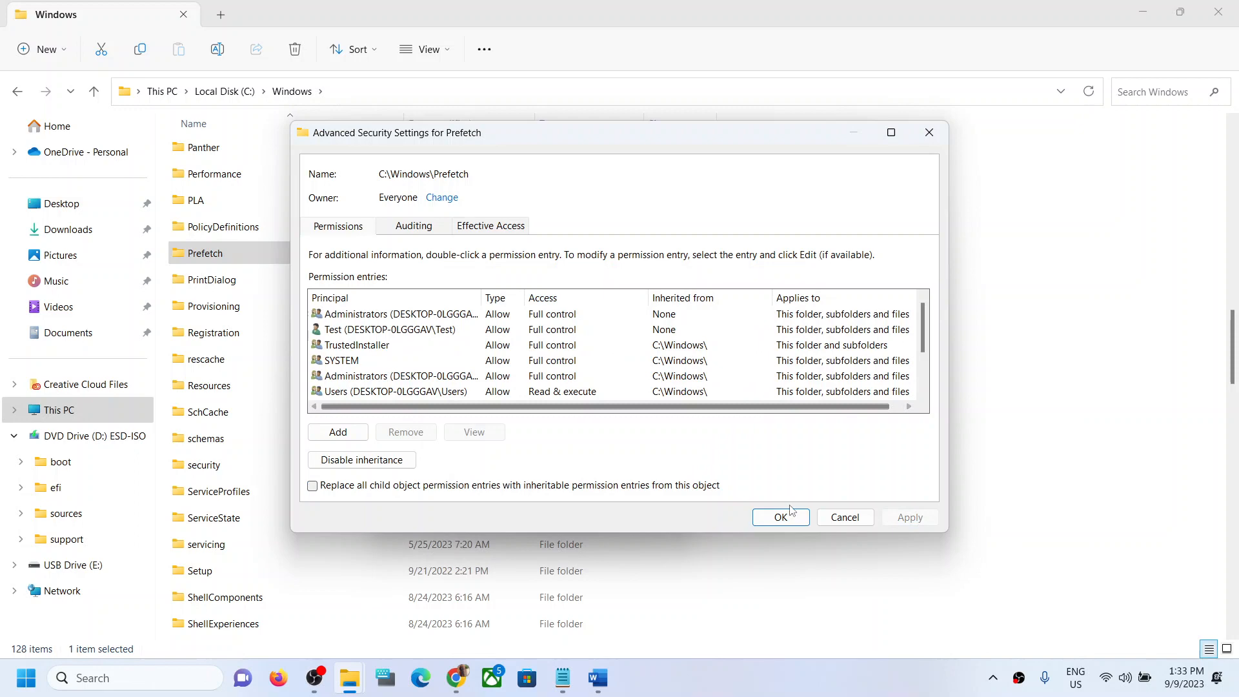
{"action": "left_click", "coordinate": [780, 517]}
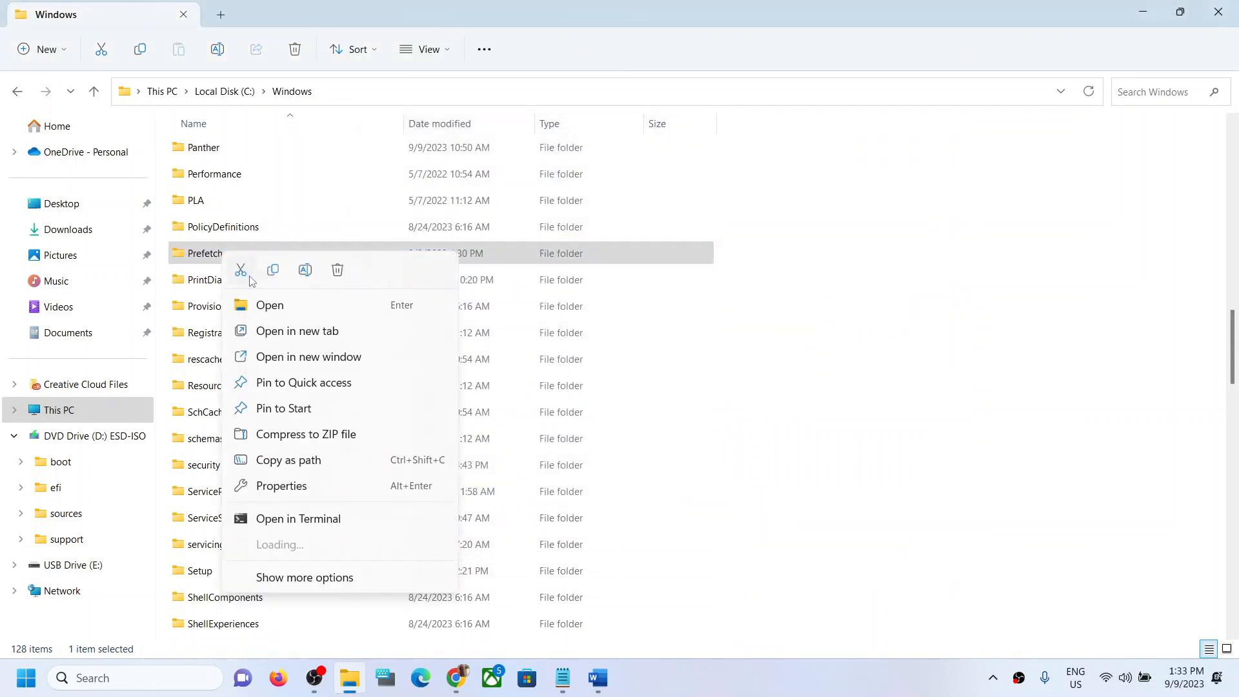
{"action": "left_click", "coordinate": [281, 485]}
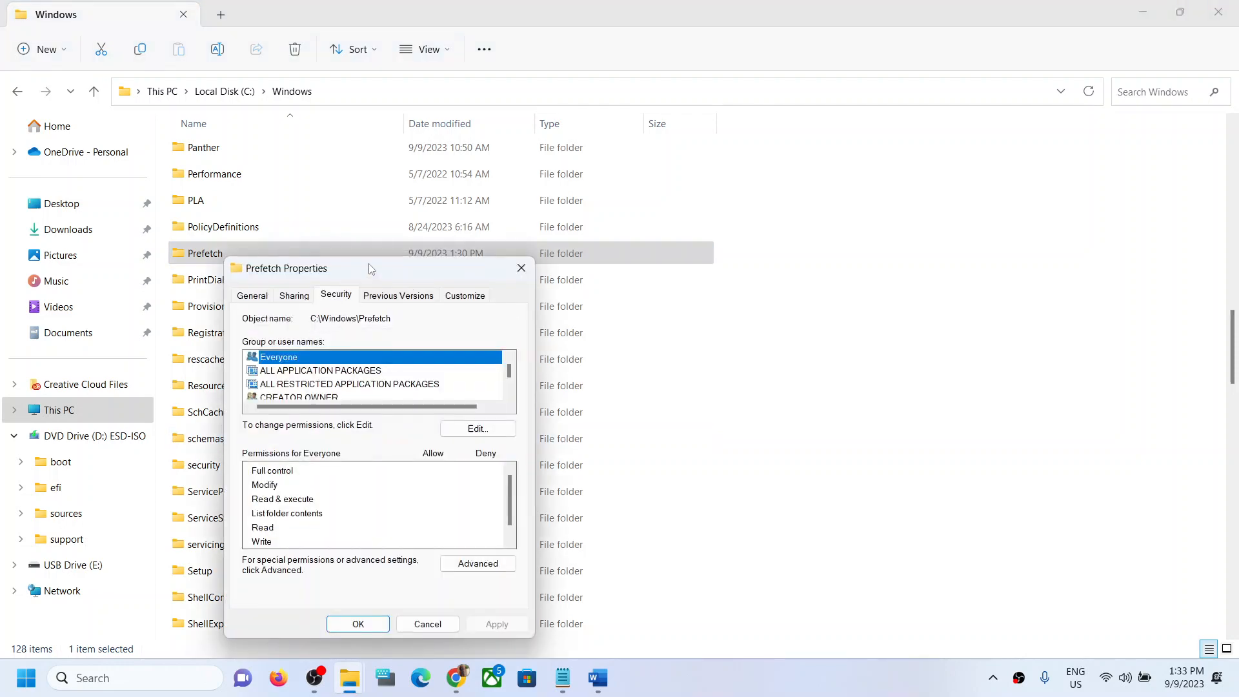
- Add an Everyone principal with Full control on Prefetch, save it, and accept the warning
{"action": "left_click", "coordinate": [476, 567]}
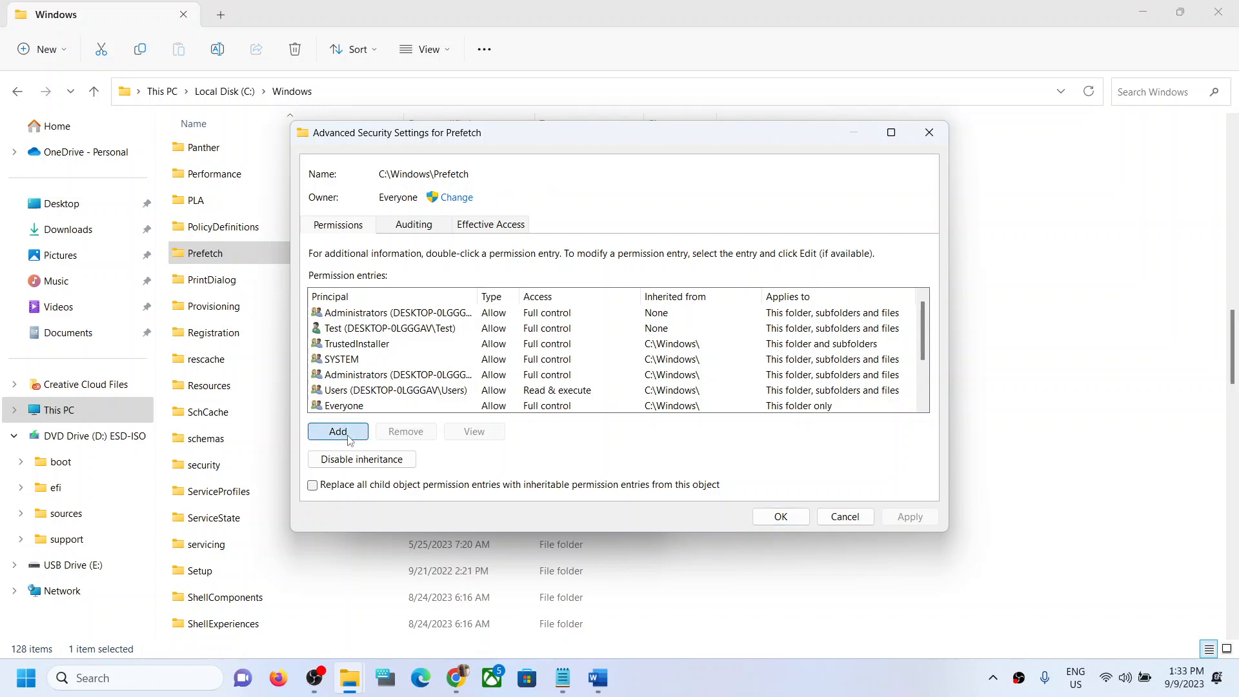
{"action": "left_click", "coordinate": [337, 431]}
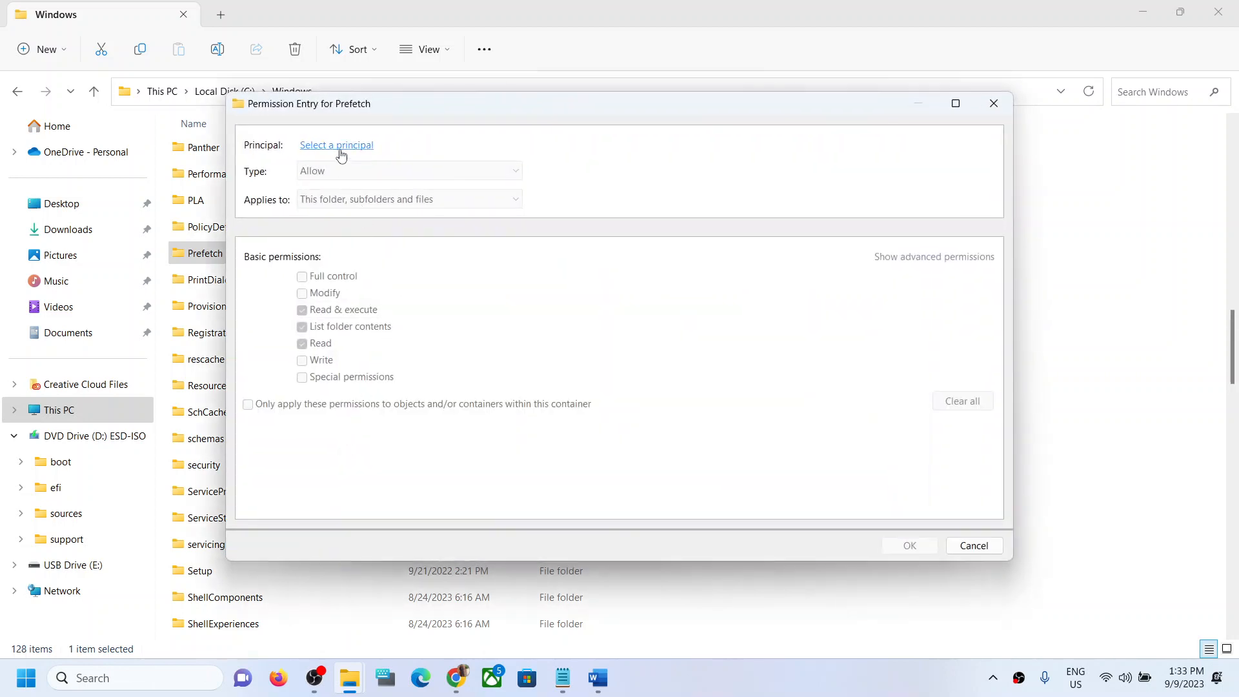
{"action": "left_click", "coordinate": [335, 144]}
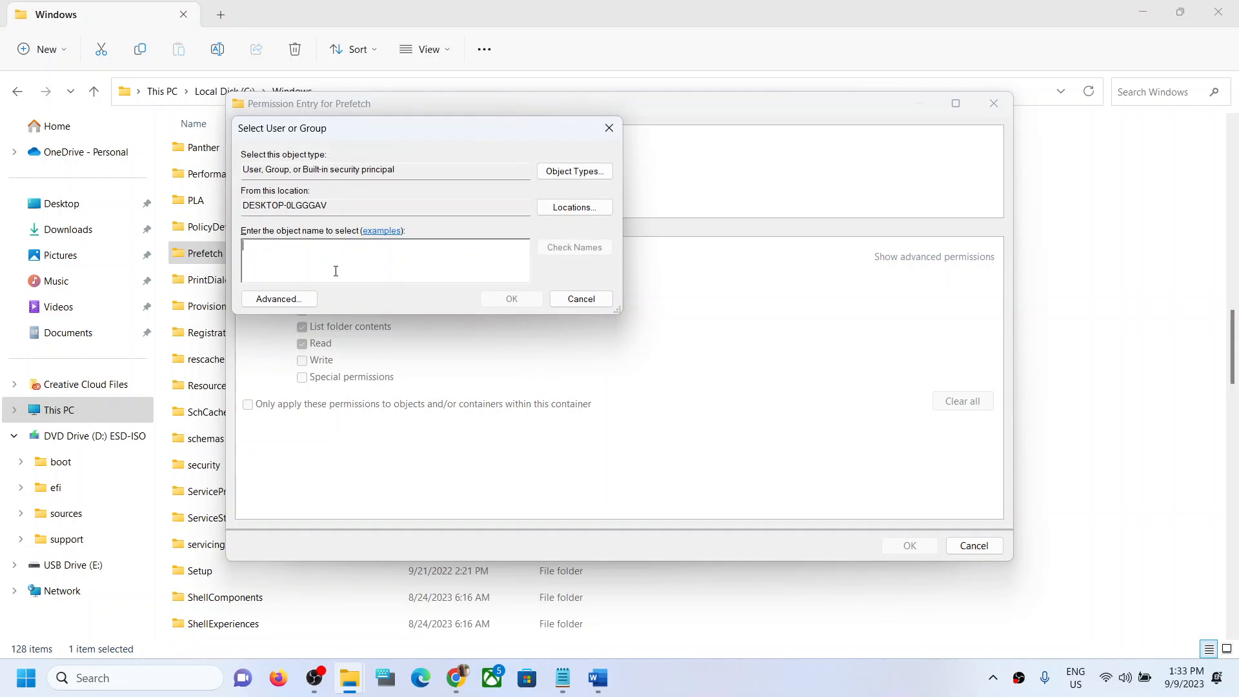
{"action": "type", "text": "everyone"}
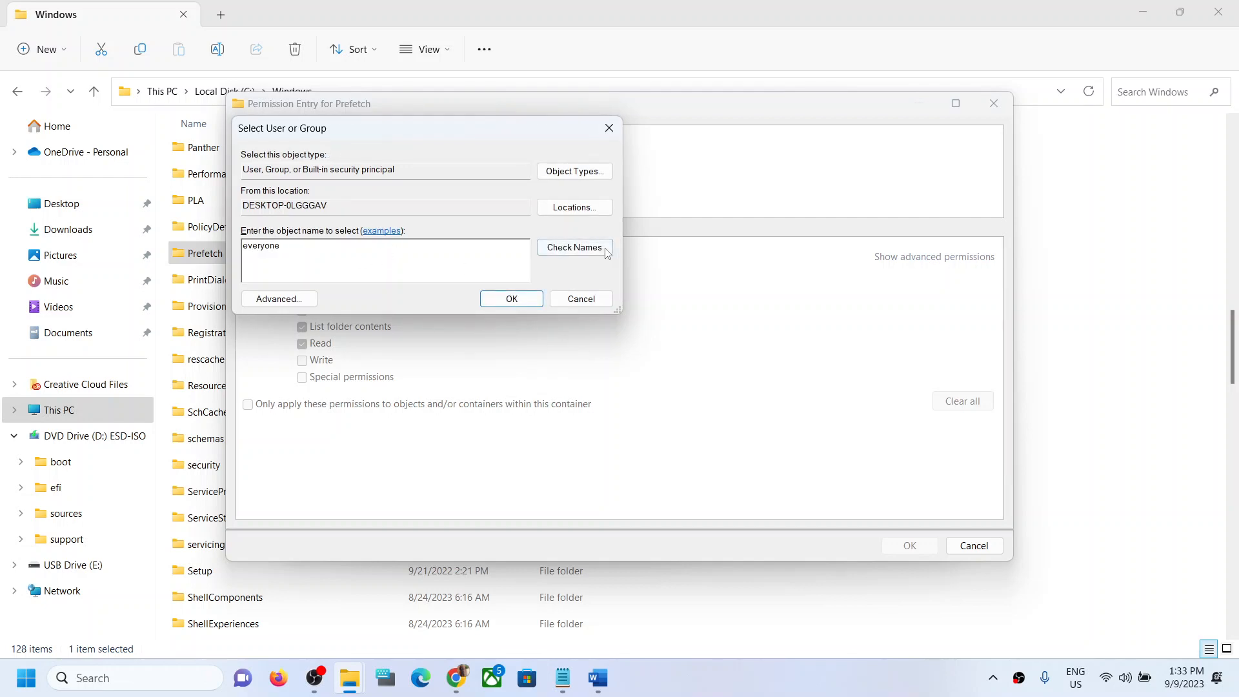
{"action": "left_click", "coordinate": [573, 247]}
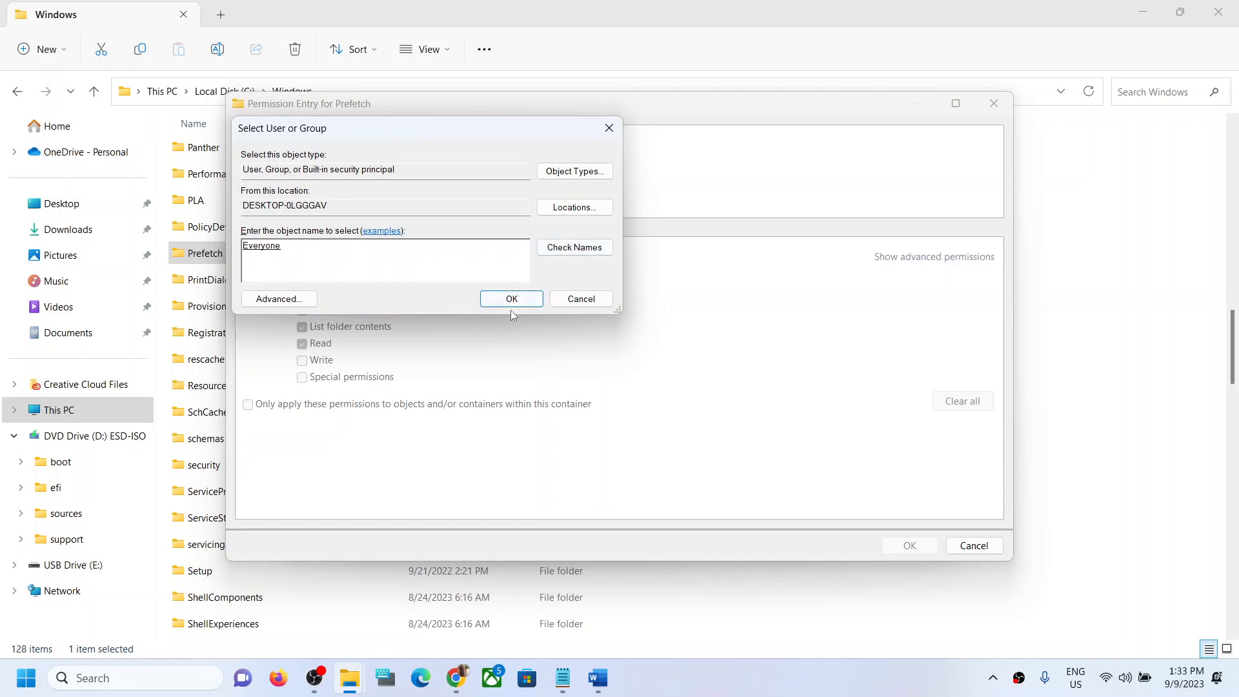
{"action": "left_click", "coordinate": [511, 299]}
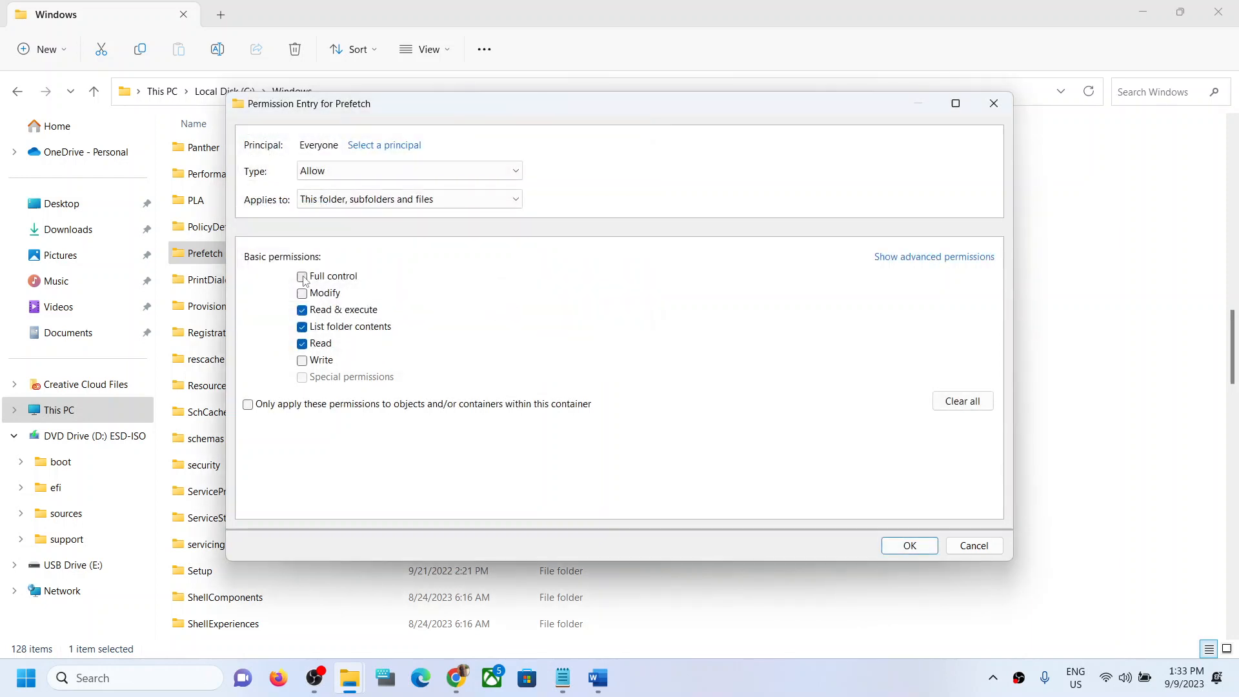
{"action": "left_click", "coordinate": [302, 275]}
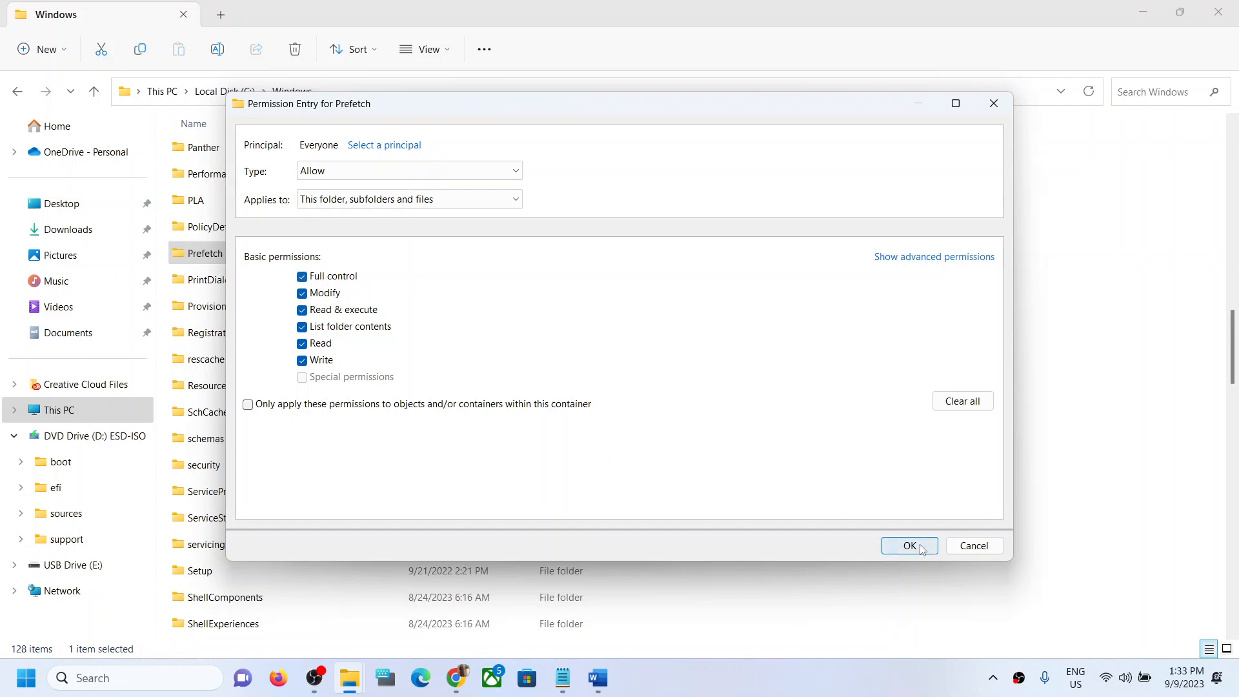
{"action": "left_click", "coordinate": [909, 545]}
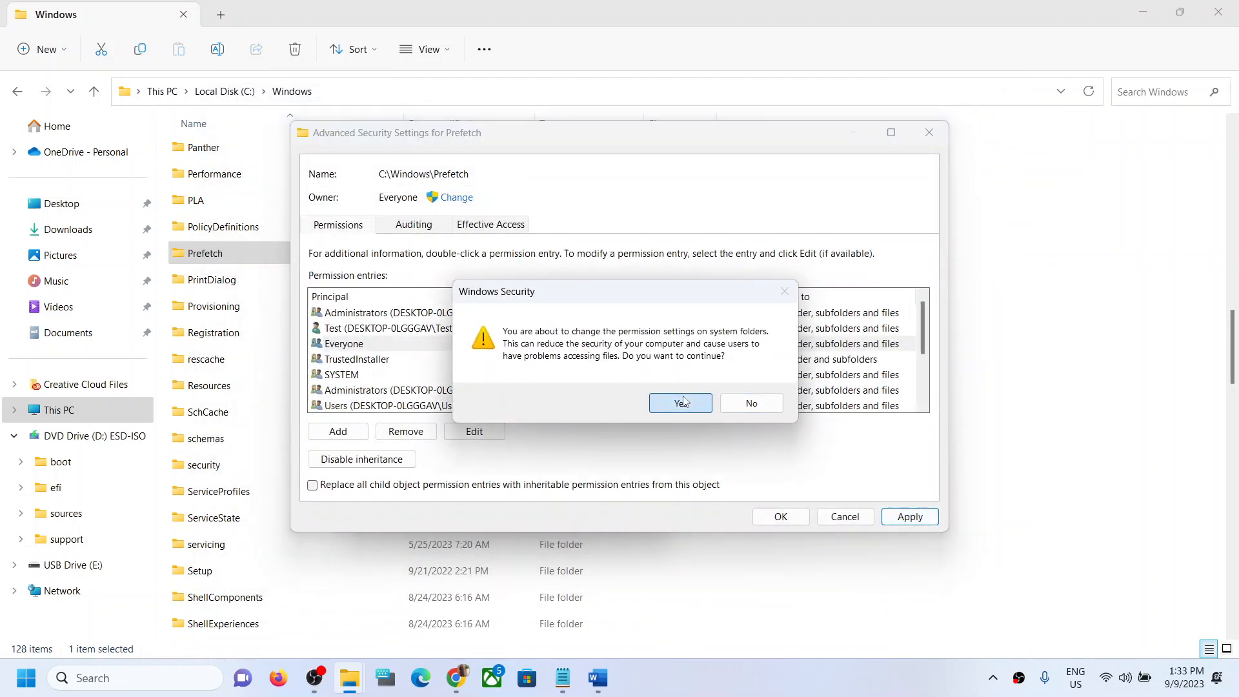
{"action": "left_click", "coordinate": [678, 403]}
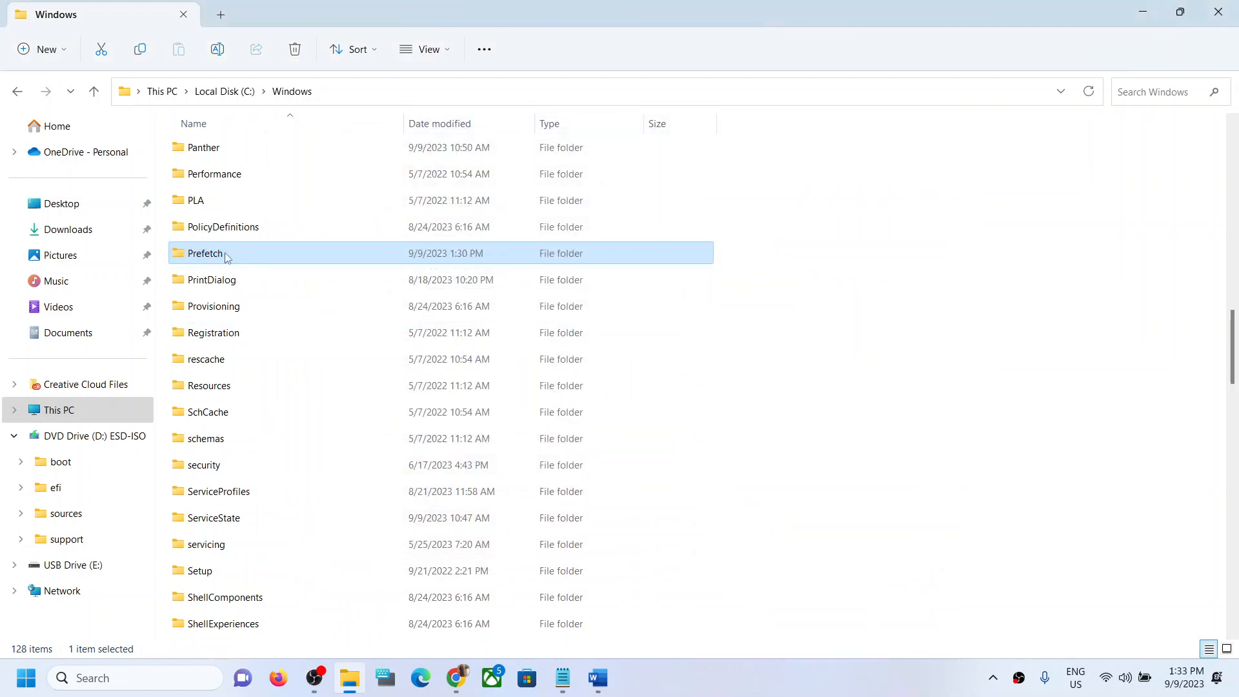
- Open Prefetch to list its 475 items, then enter 'prefe' in a Run dialog
{"action": "double_click", "coordinate": [204, 253]}
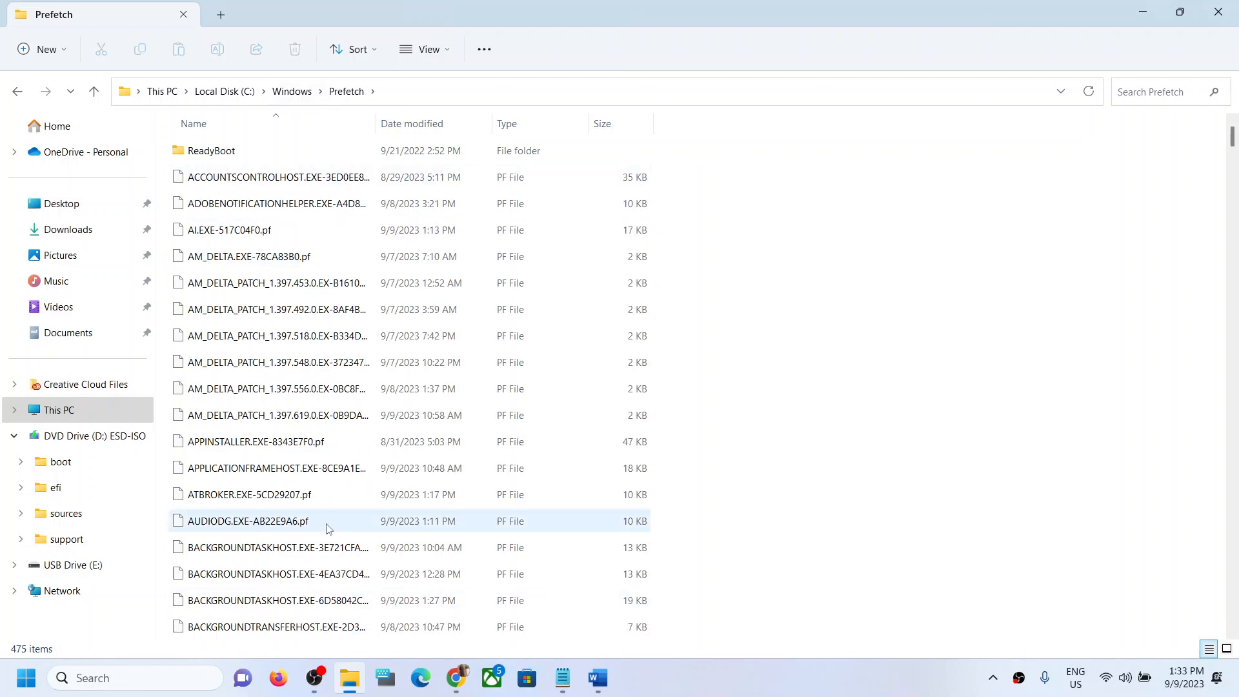
{"action": "key", "text": "Win+r"}
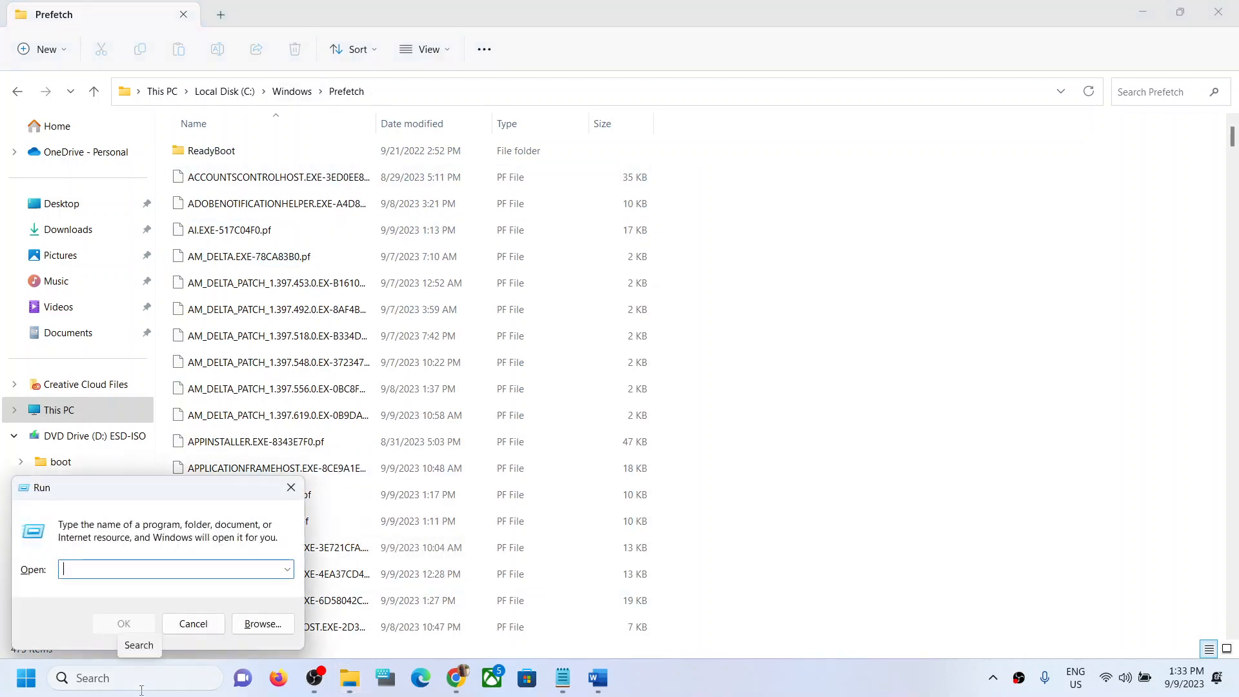
{"action": "type", "text": "pref"}
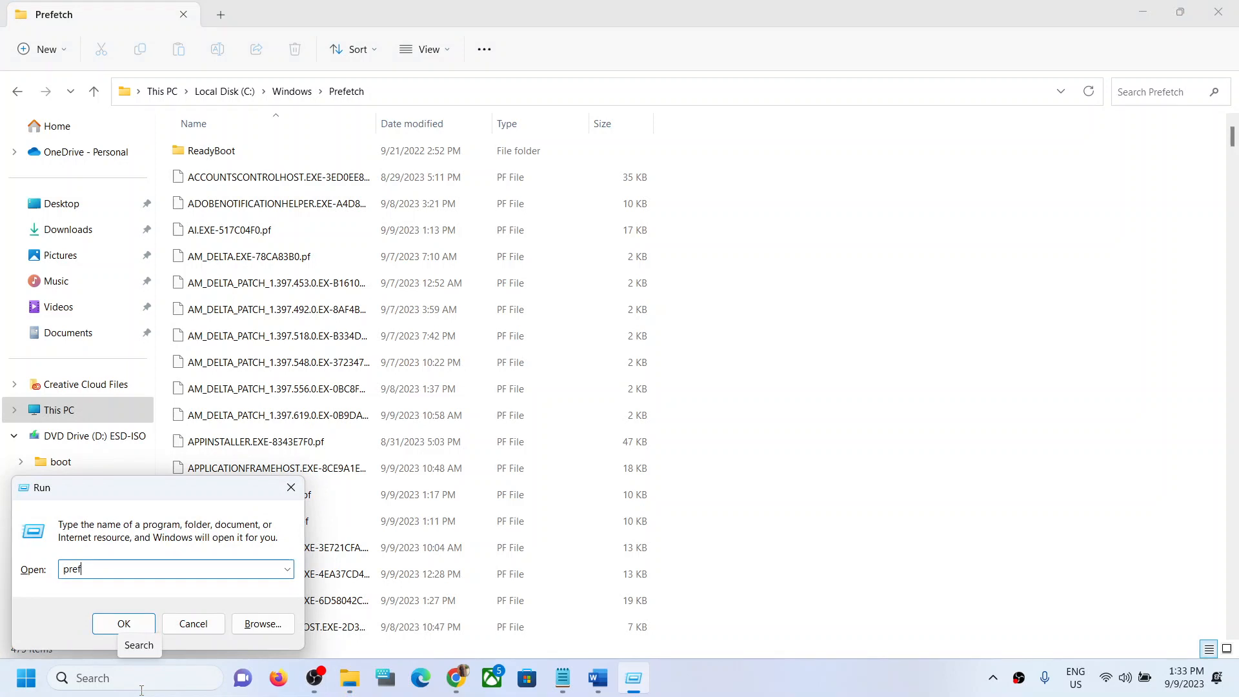
{"action": "type", "text": "e"}
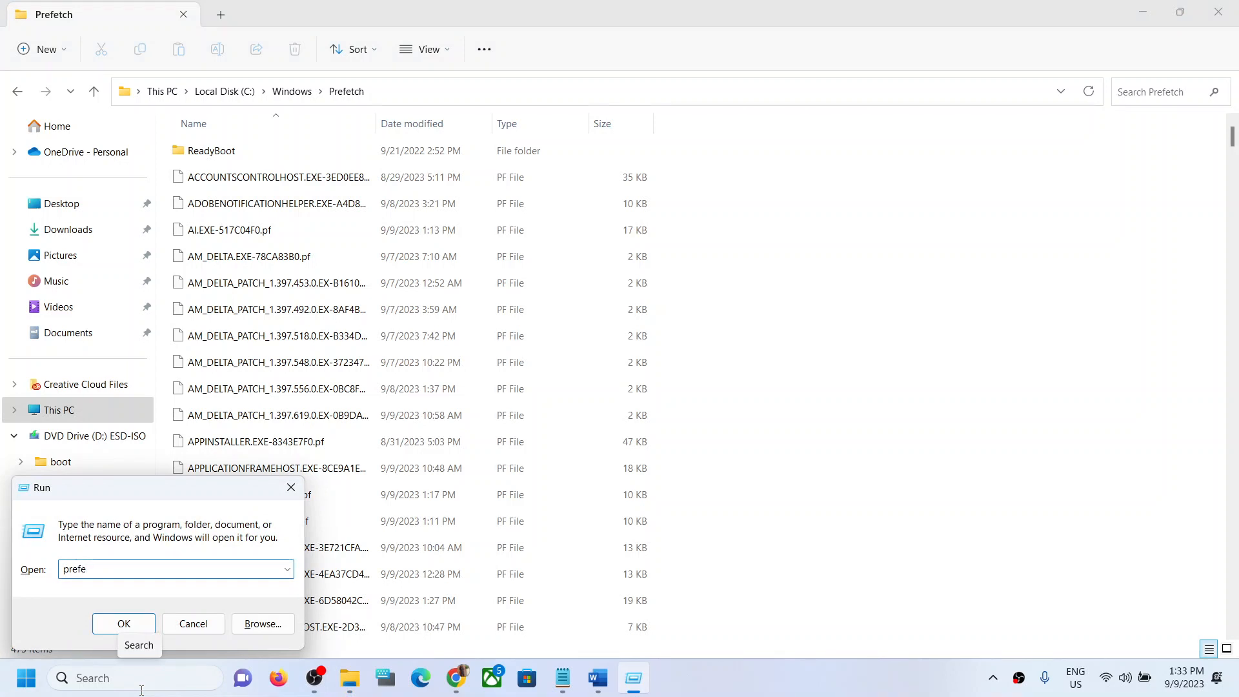